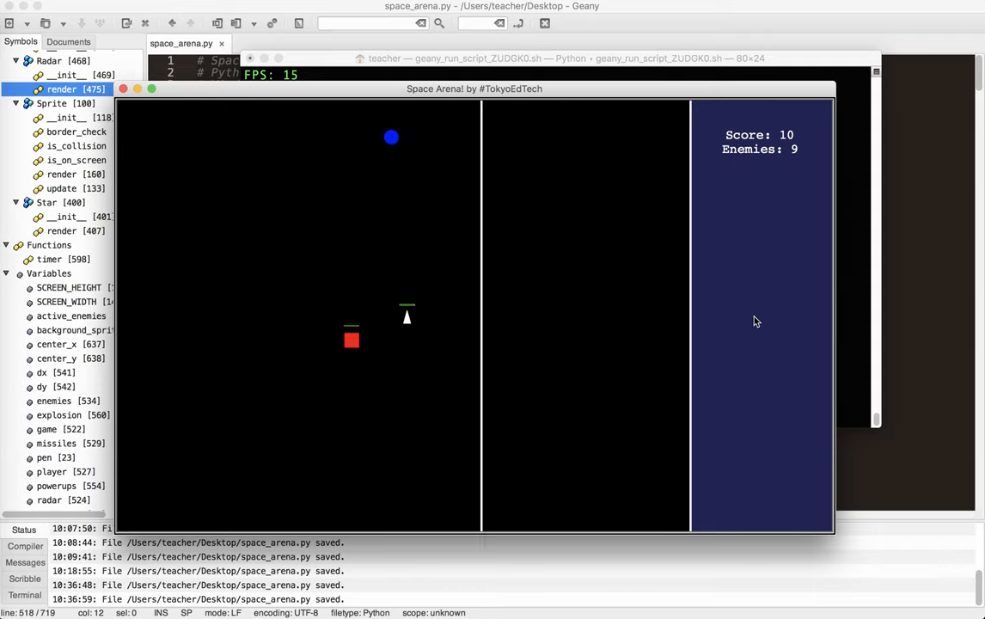
Toggle the radar with R so the side panel plots enemy positions.
key(r)
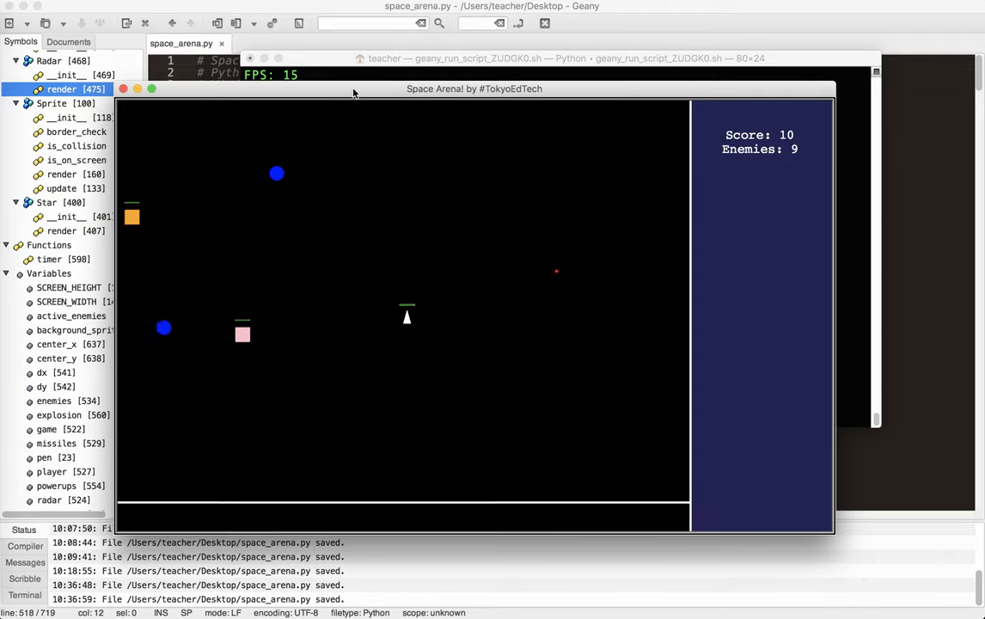
key(r)
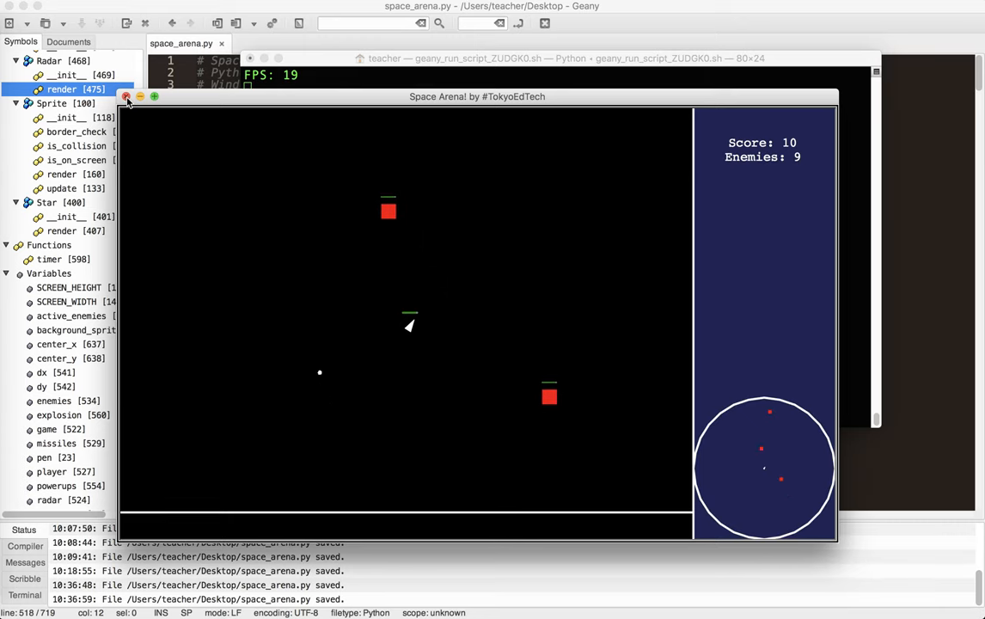
Close the game window and terminate its running process.
click(125, 96)
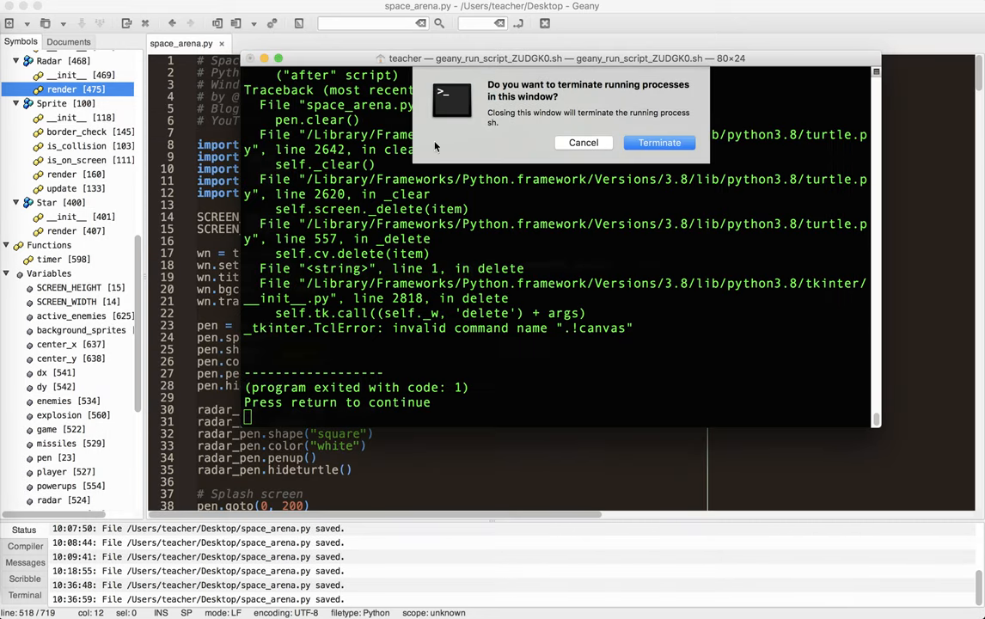
click(658, 143)
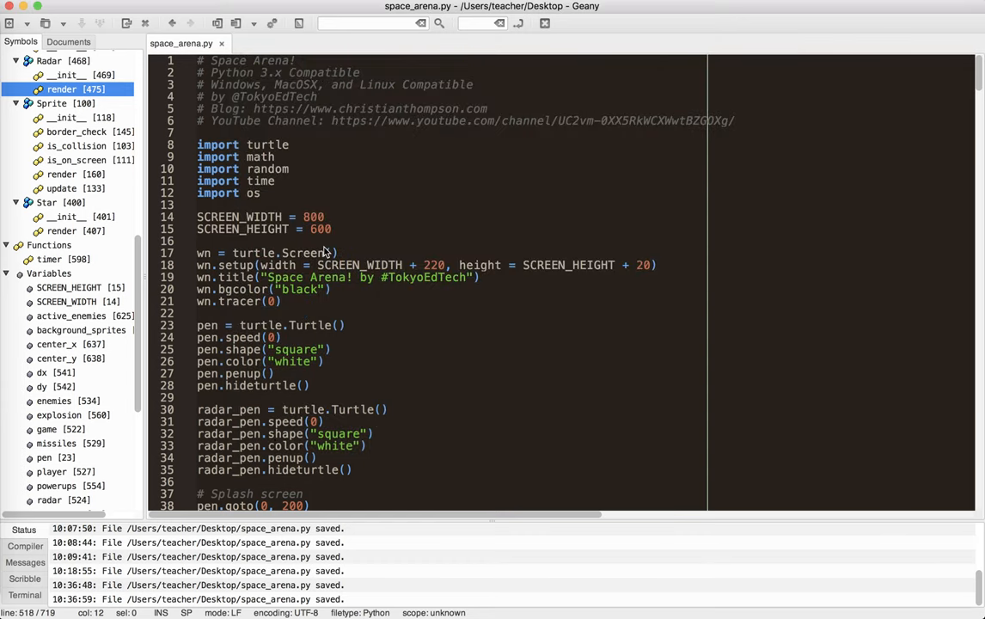
Scroll down through the space_arena.py source in the editor.
scroll(down, 3)
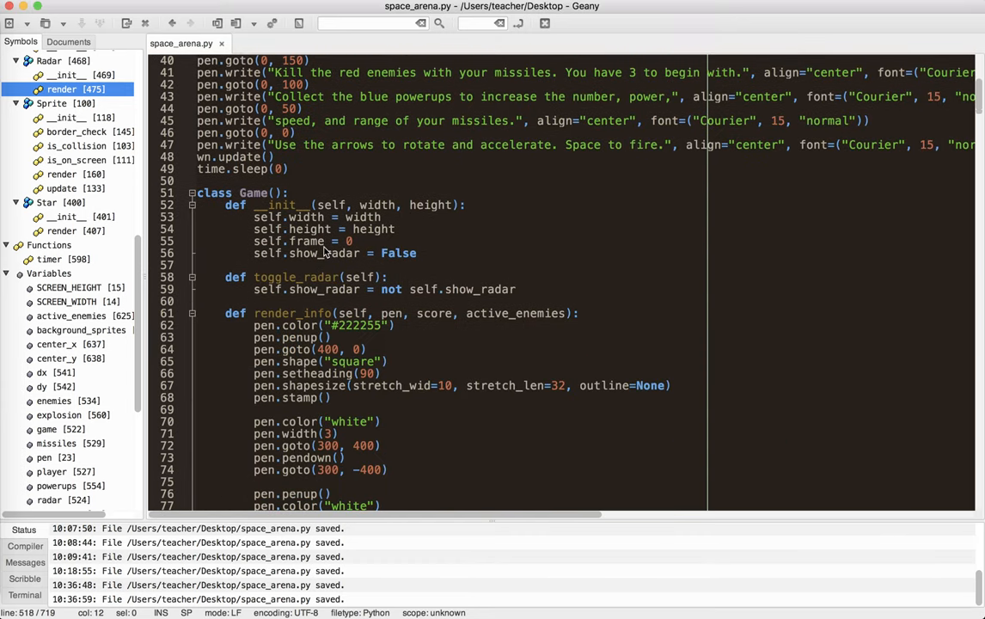
scroll(down, 3)
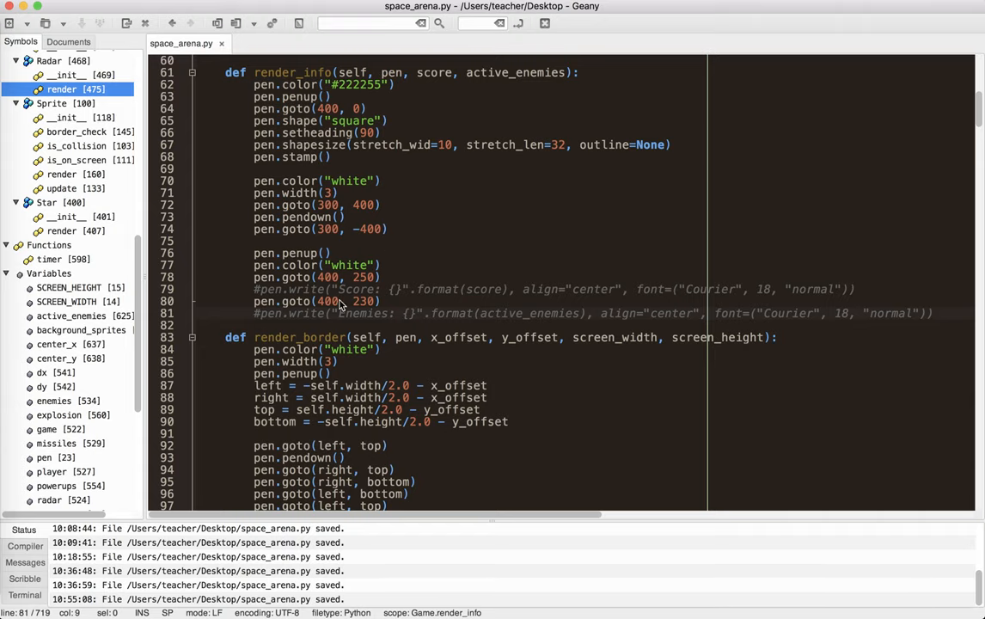
scroll(down, 3)
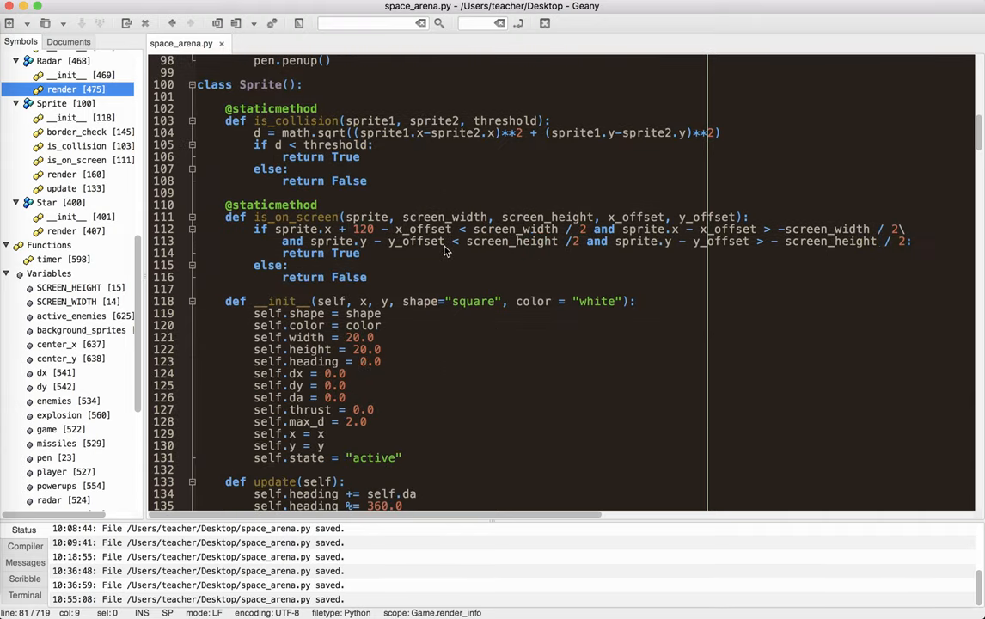
scroll(down, 3)
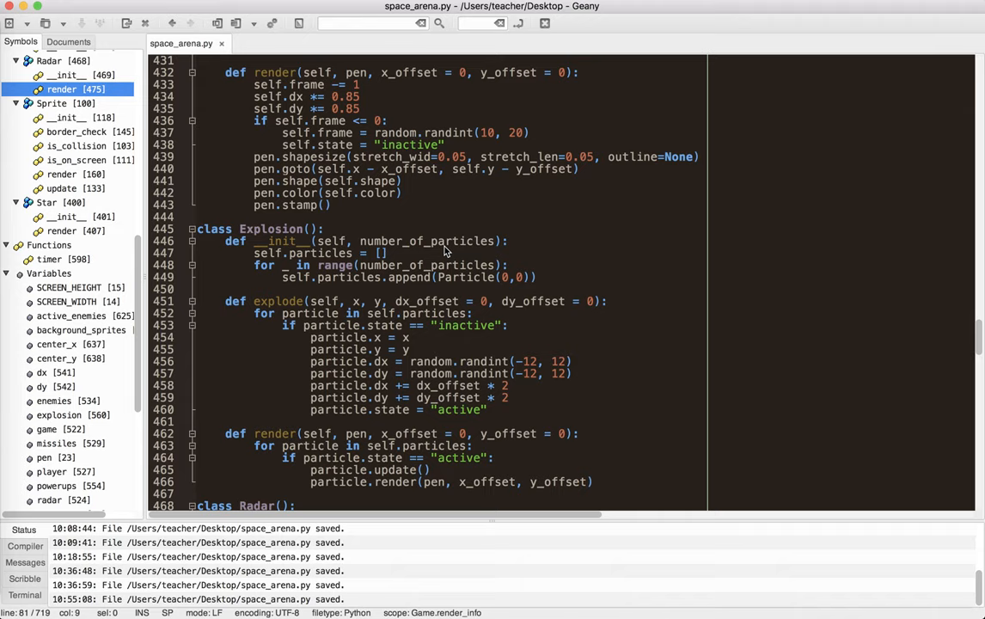
scroll(down, 3)
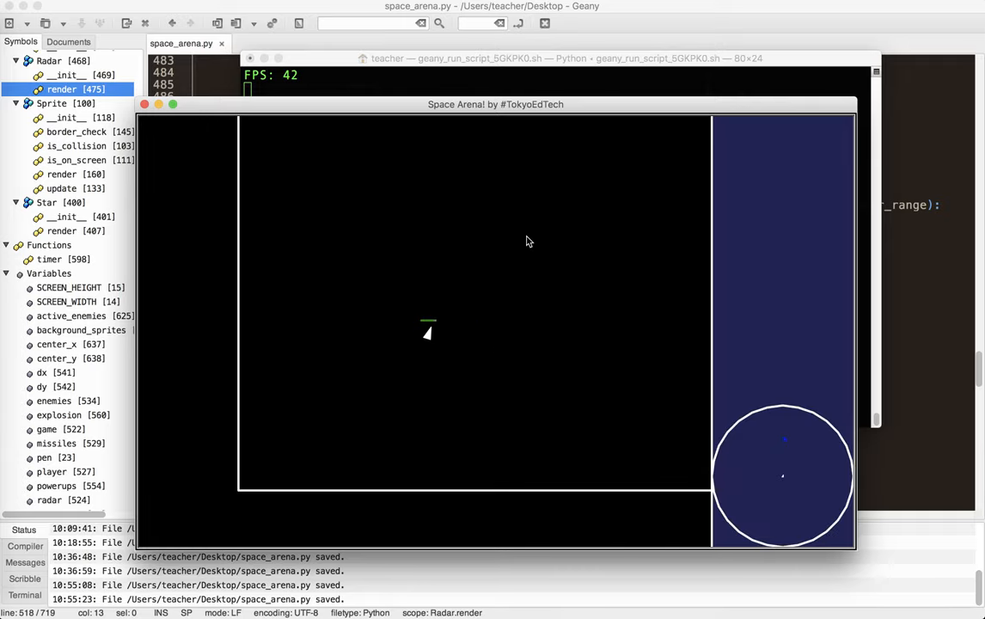
mouse_move(550, 311)
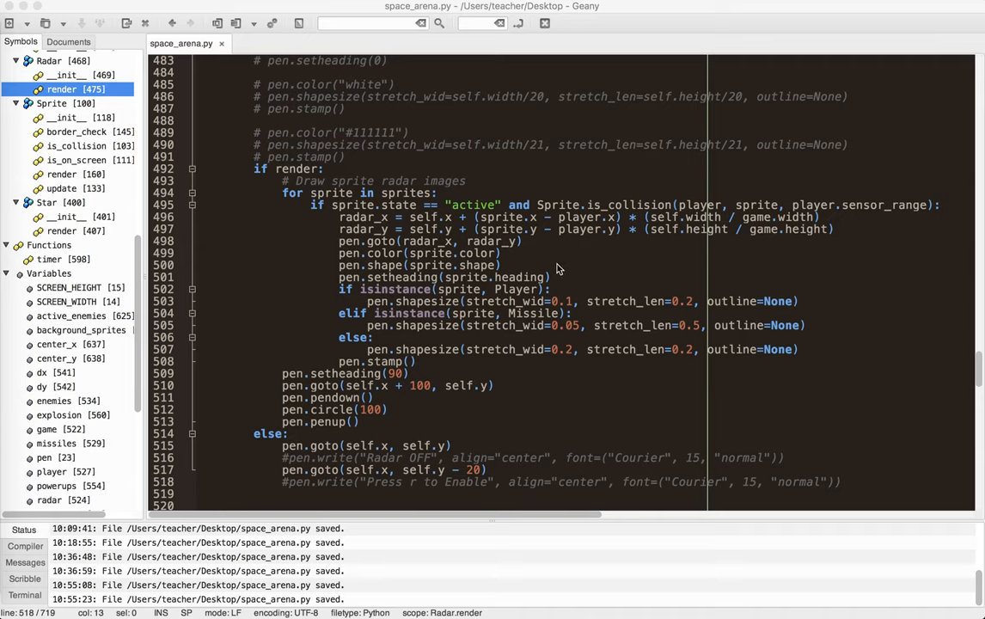
mouse_move(424, 278)
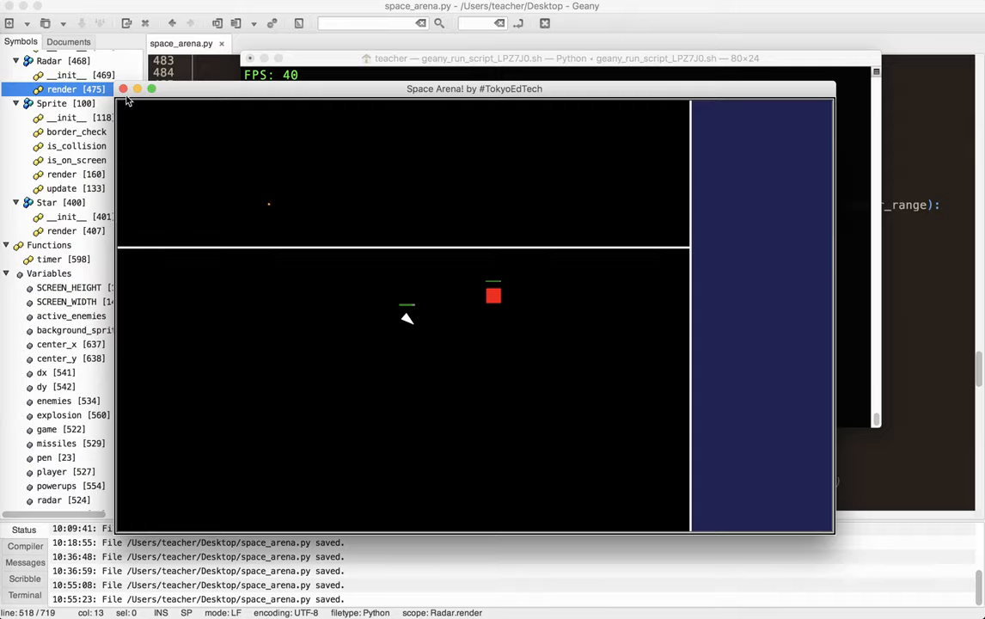
Close the 40 FPS no-radar game run and terminate its process.
click(124, 90)
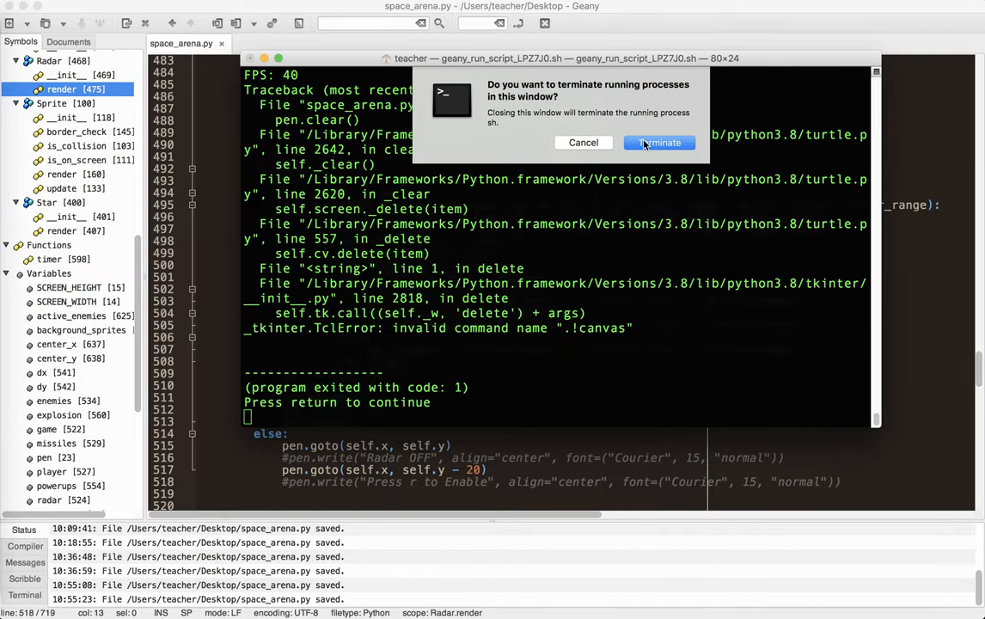
click(660, 143)
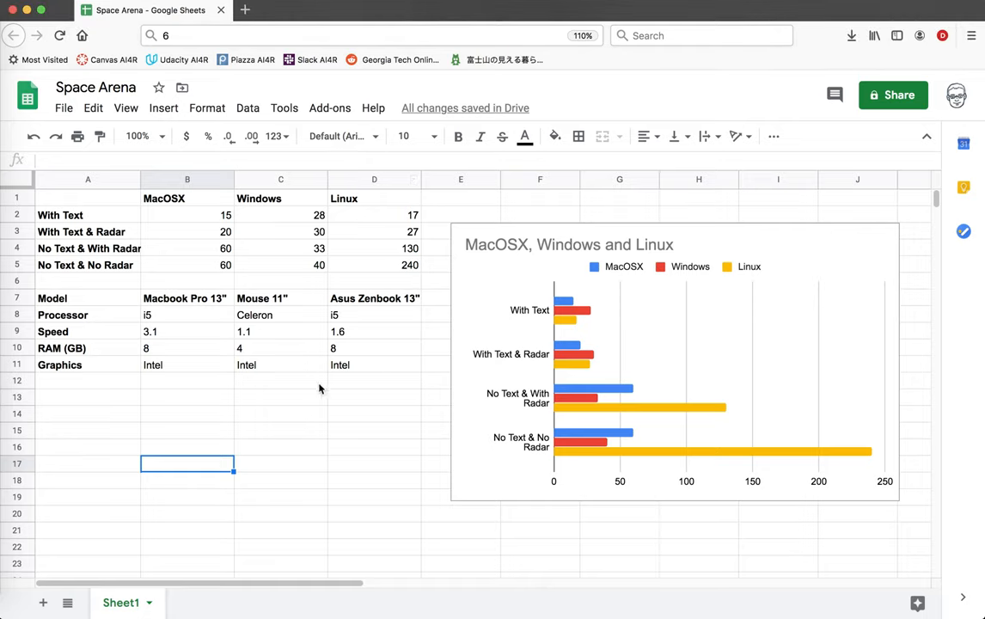
mouse_move(252, 312)
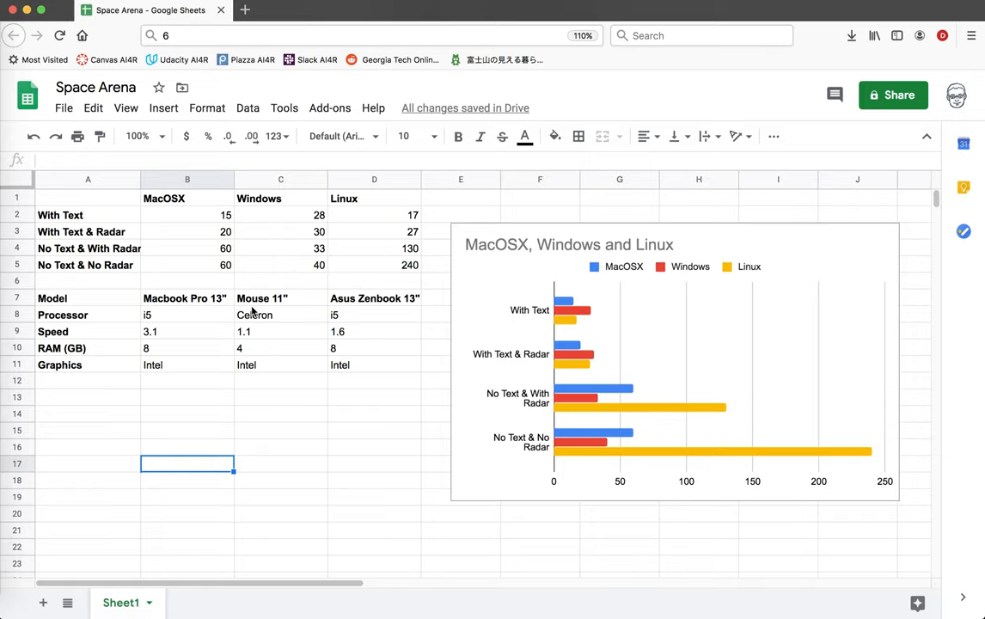
mouse_move(270, 324)
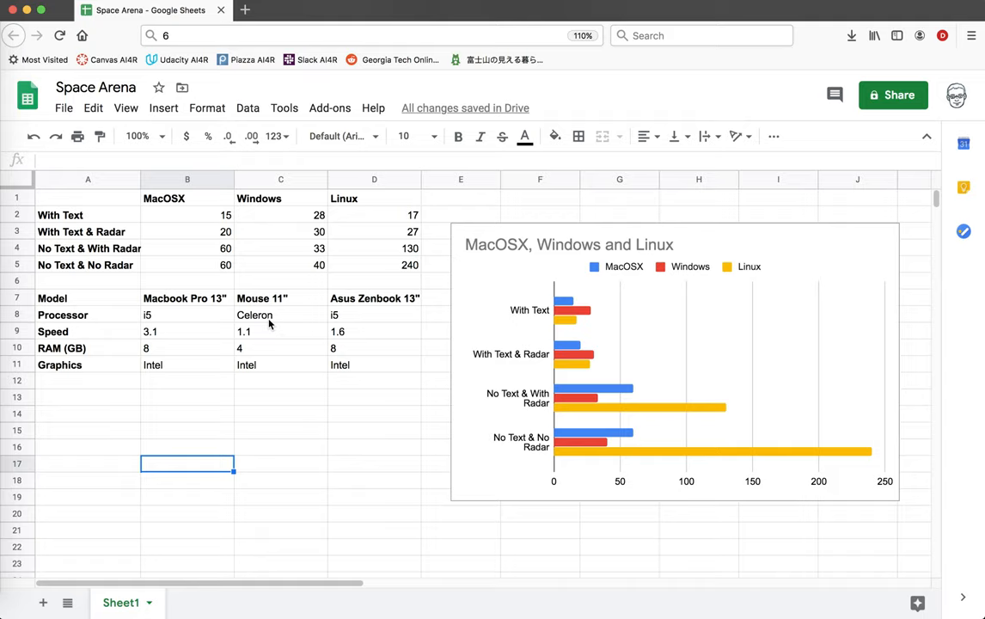
mouse_move(292, 344)
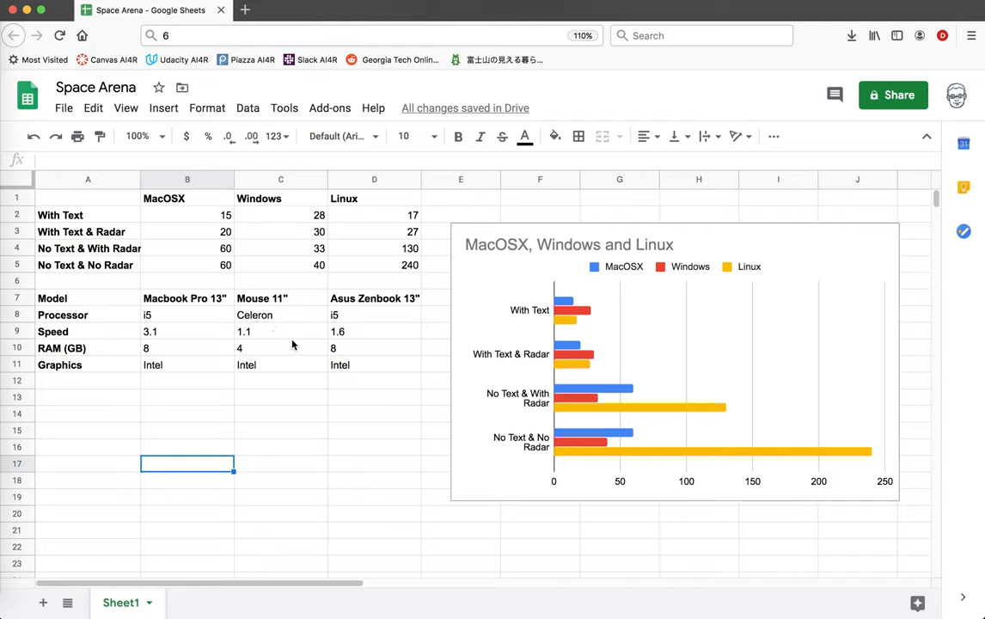
Review the Mouse specs (Celeron, 1.1, 4) and the Macbook's i5 processor cell.
click(281, 314)
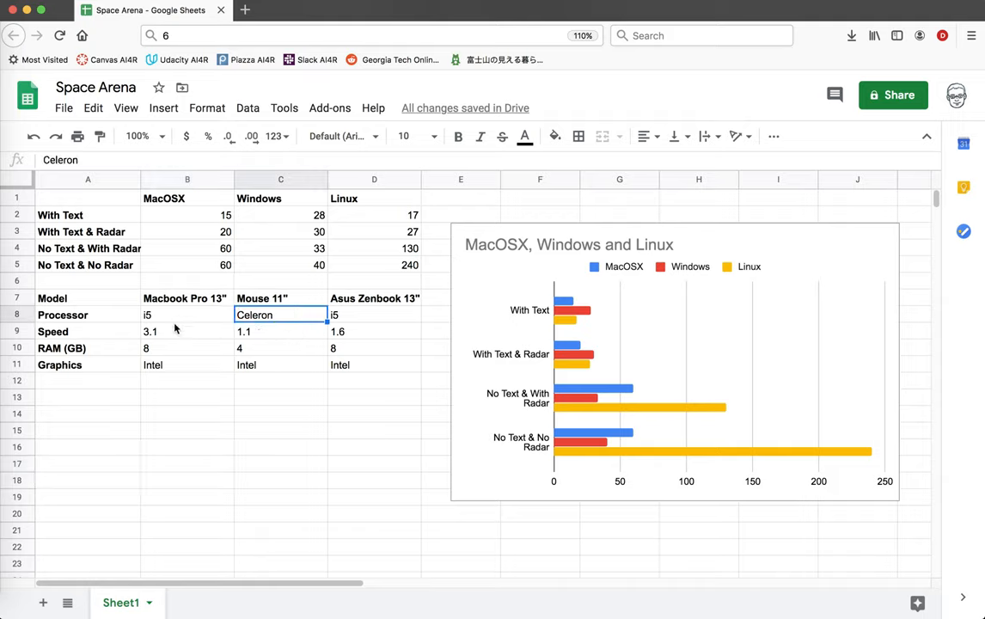
click(281, 347)
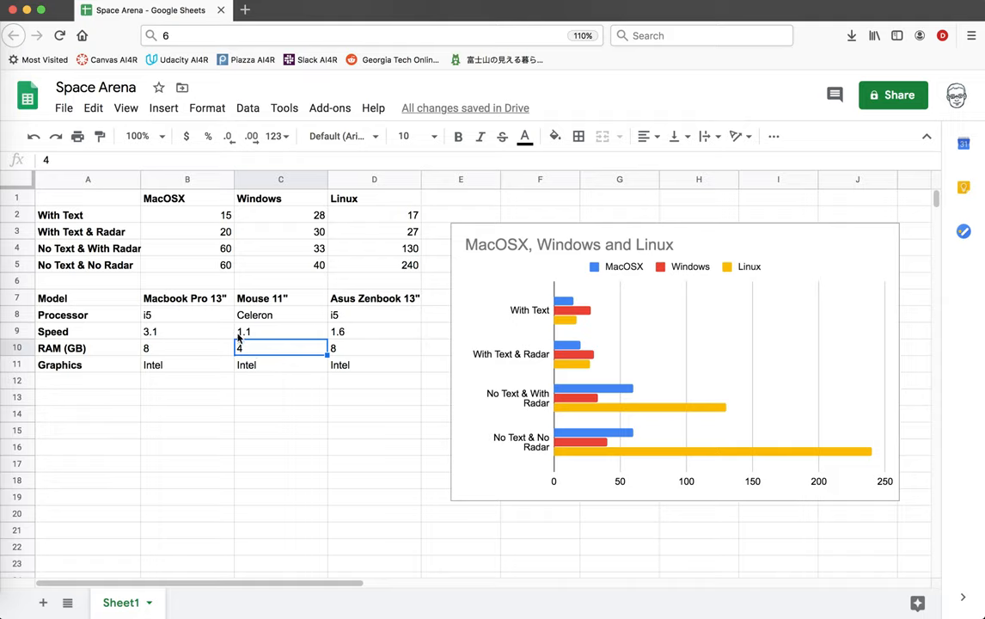
click(280, 330)
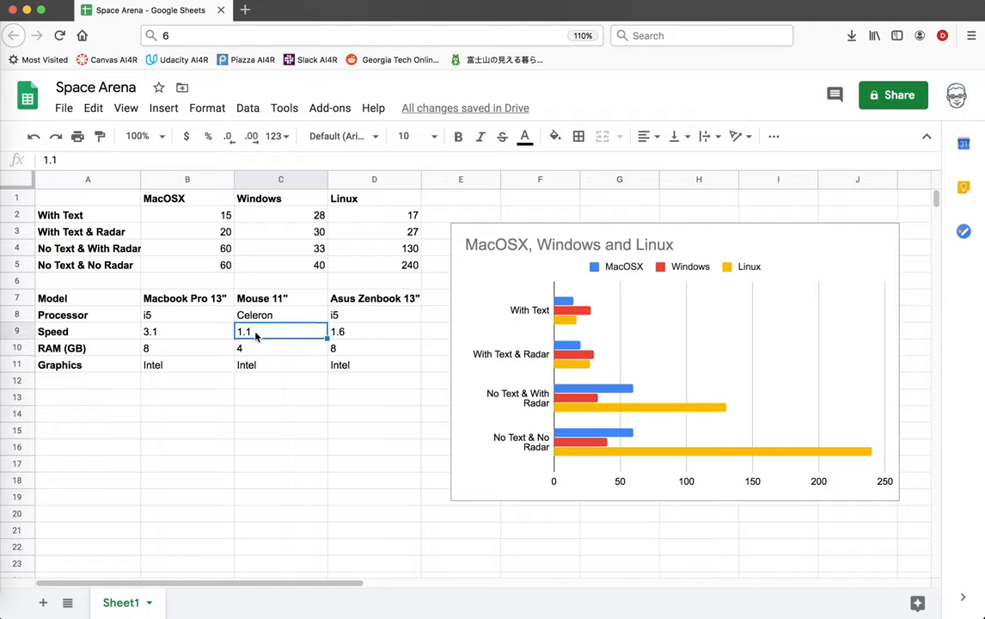
click(186, 315)
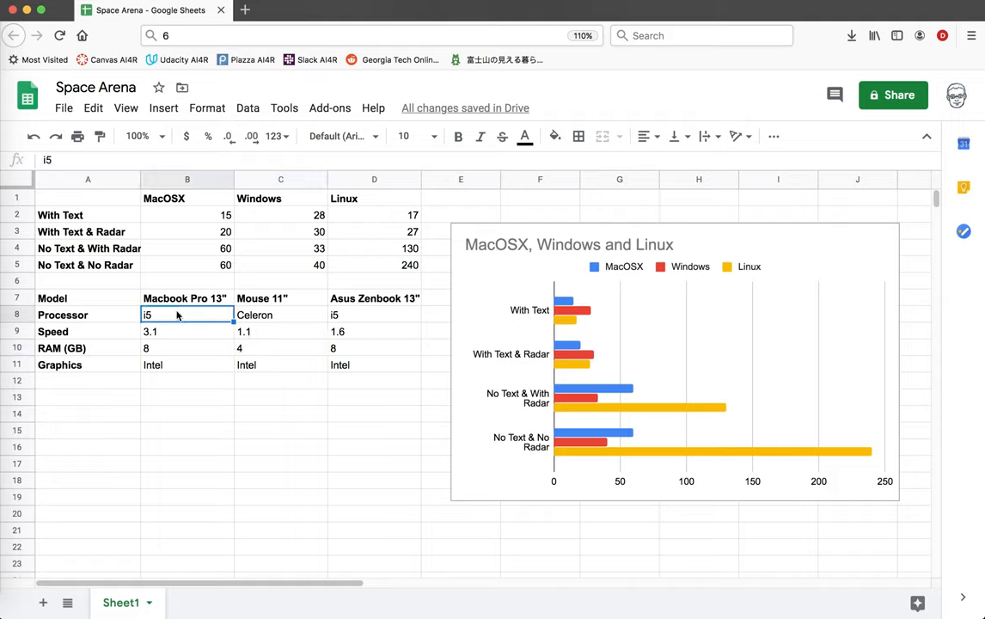
click(280, 314)
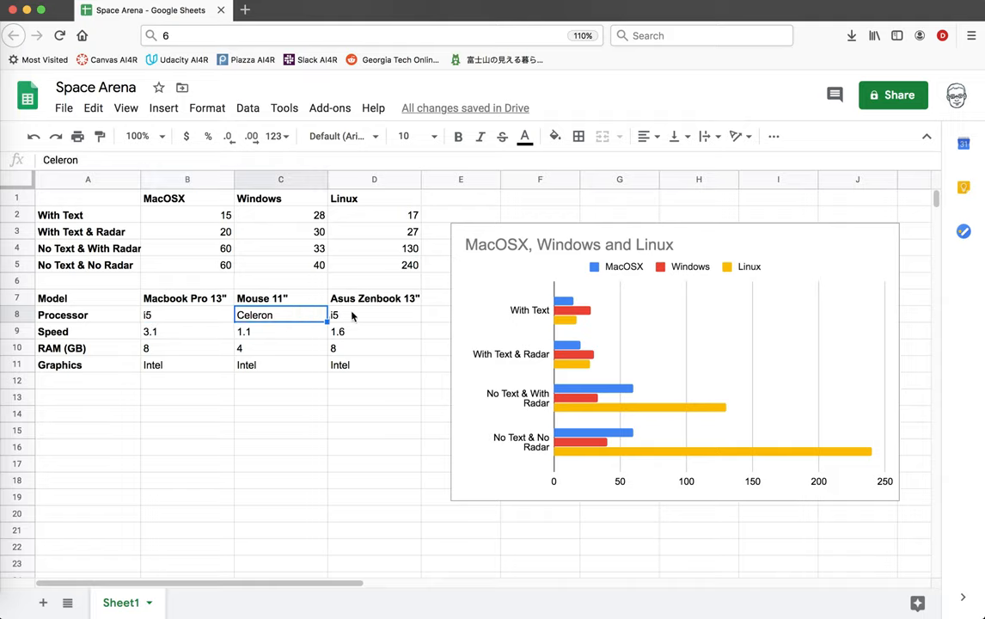
Review the Asus Zenbook 13" specs: speed 1.6, RAM 8 and Intel graphics.
click(375, 299)
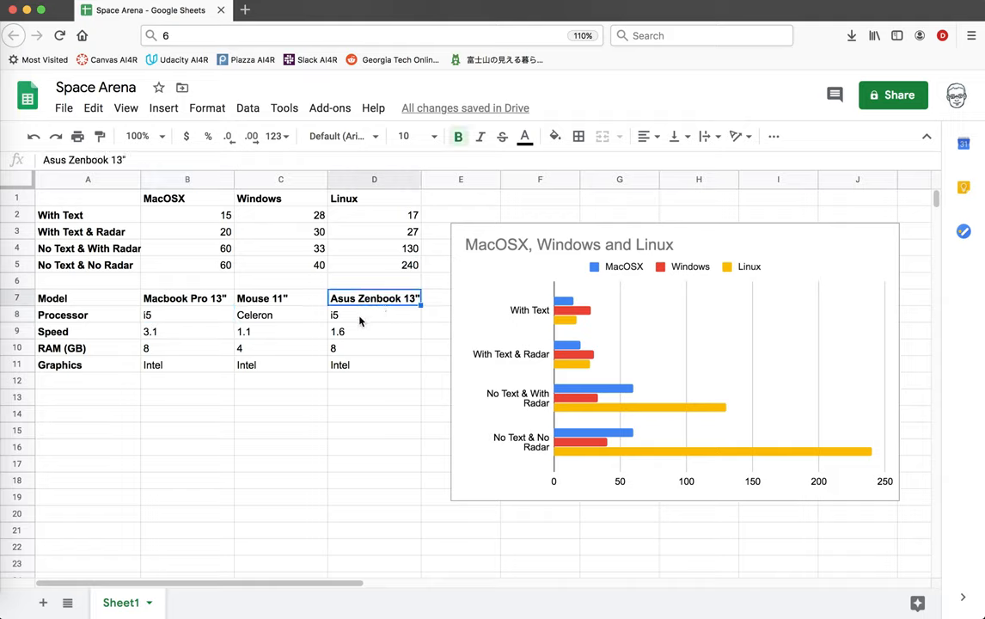
click(375, 330)
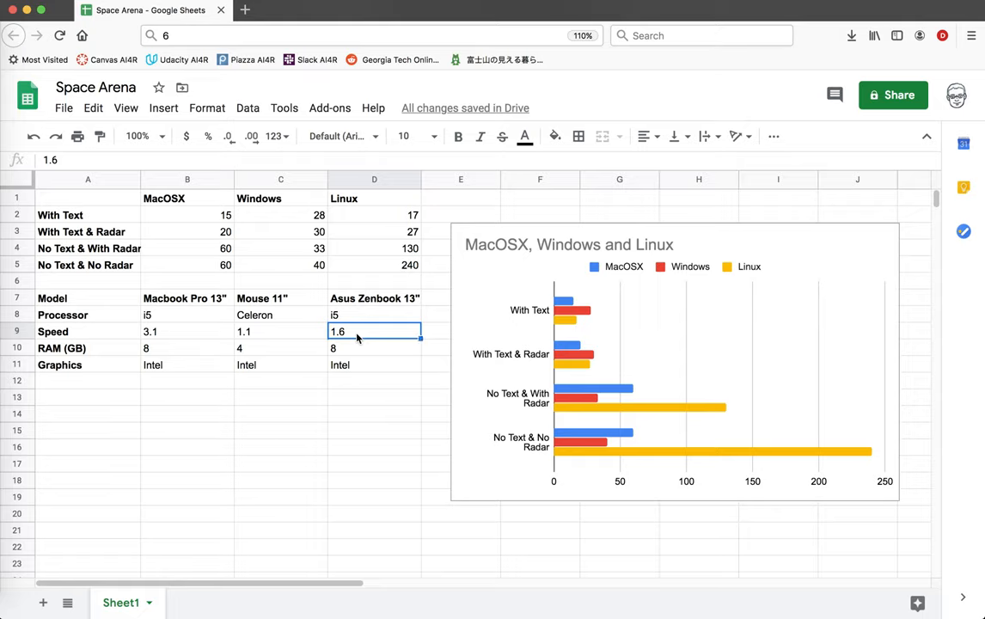
click(374, 348)
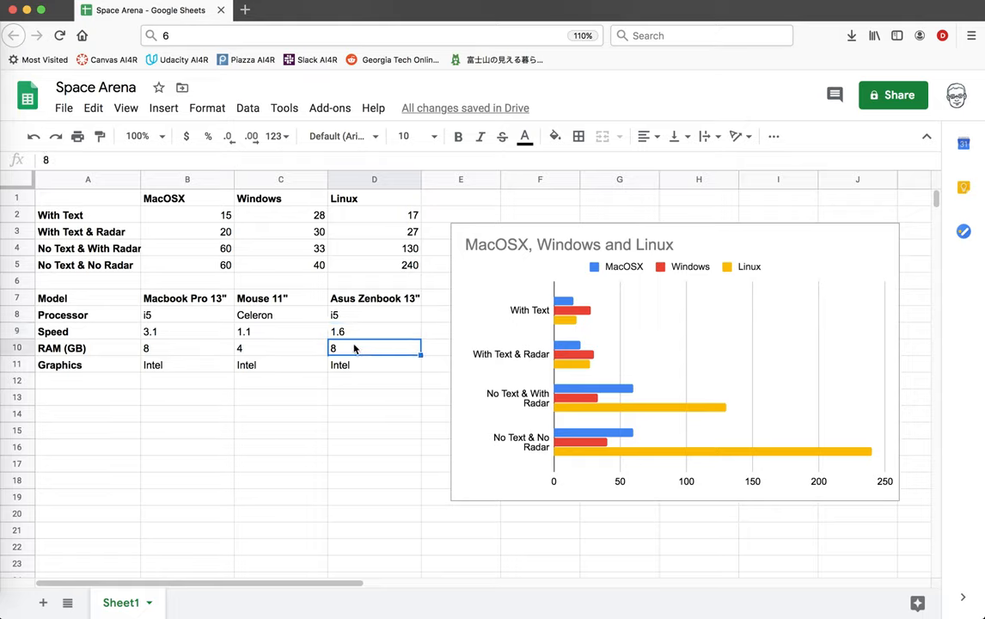
click(374, 365)
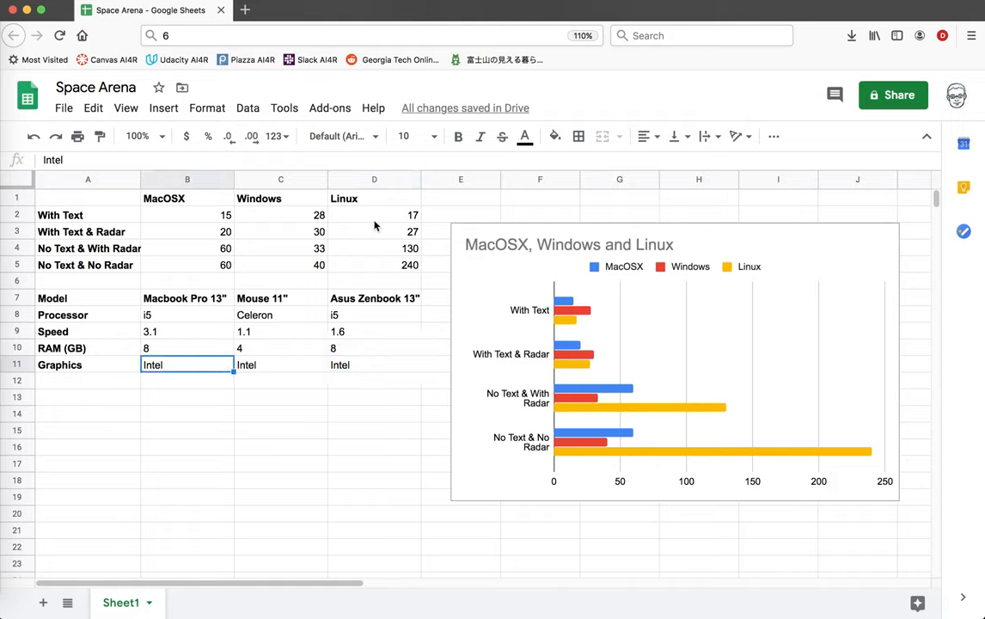
mouse_move(169, 196)
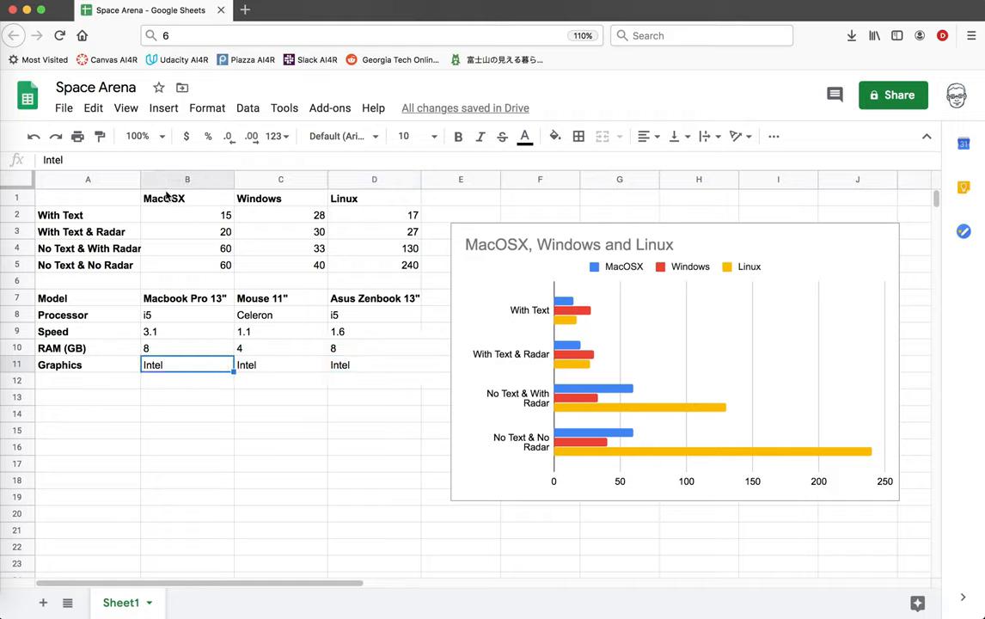
click(186, 199)
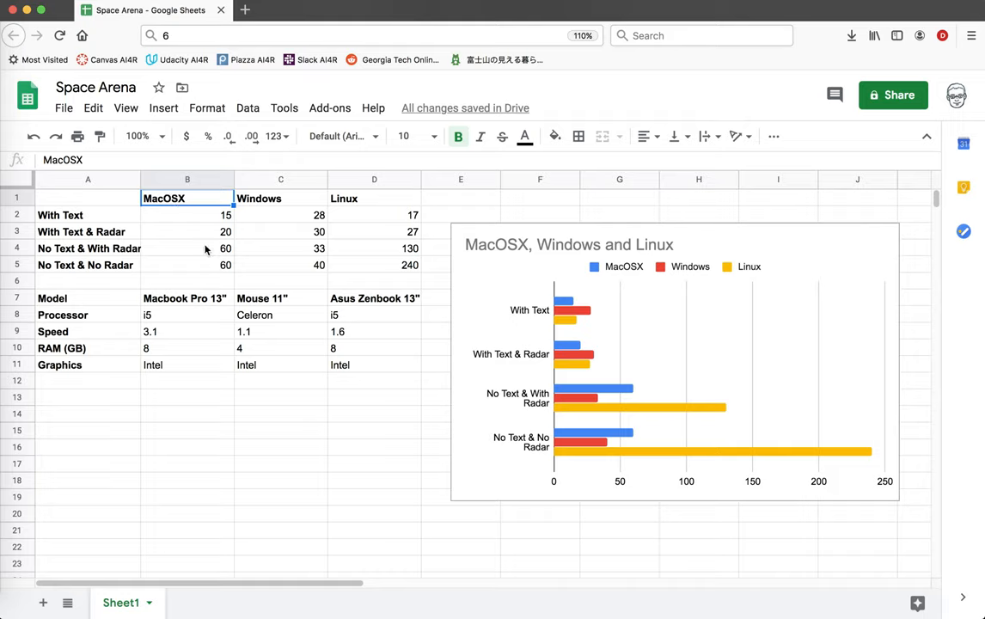
click(280, 199)
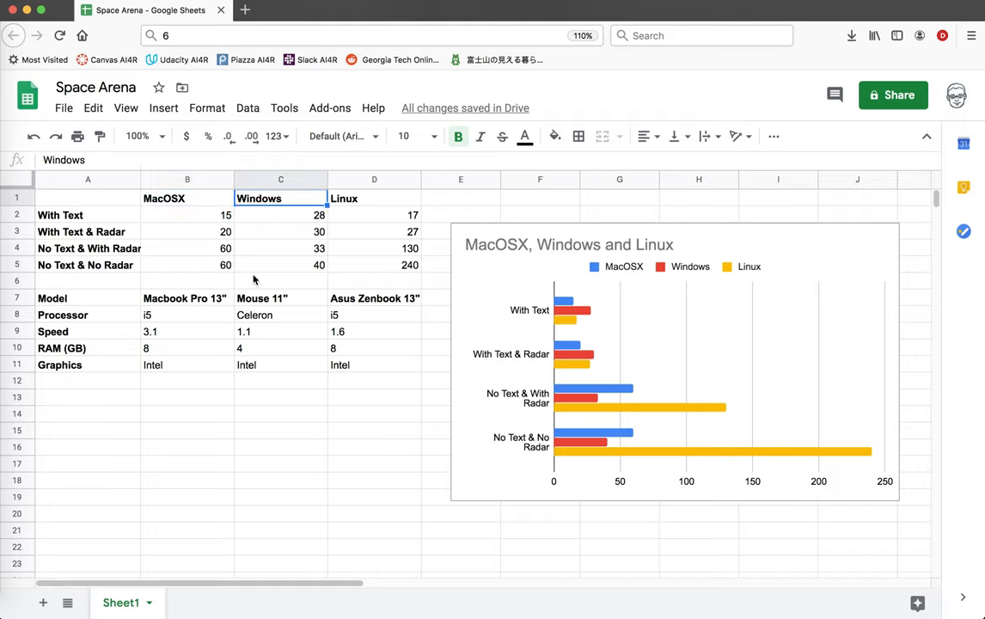
click(374, 199)
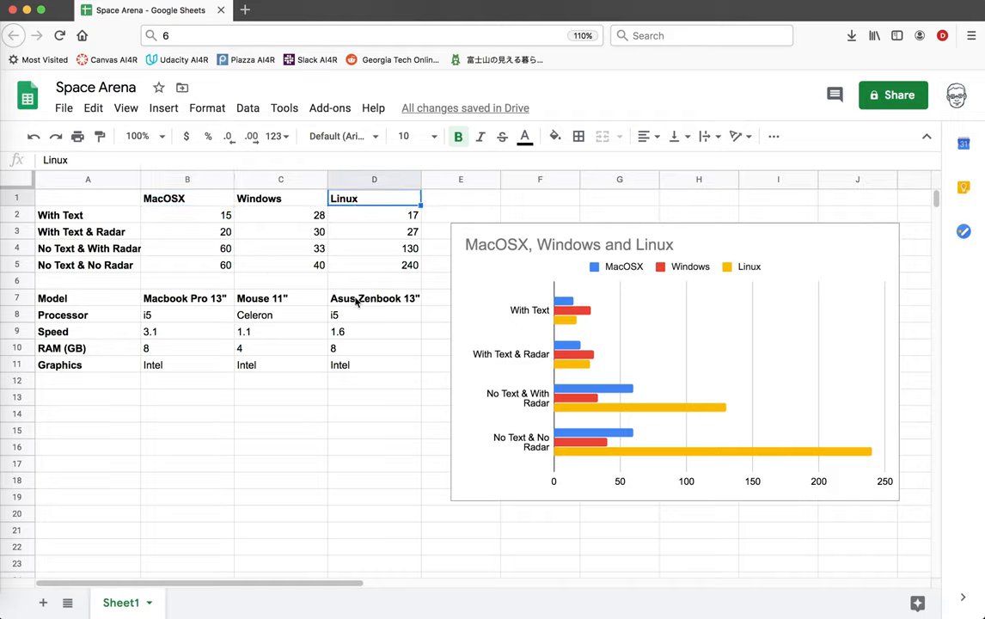
mouse_move(333, 393)
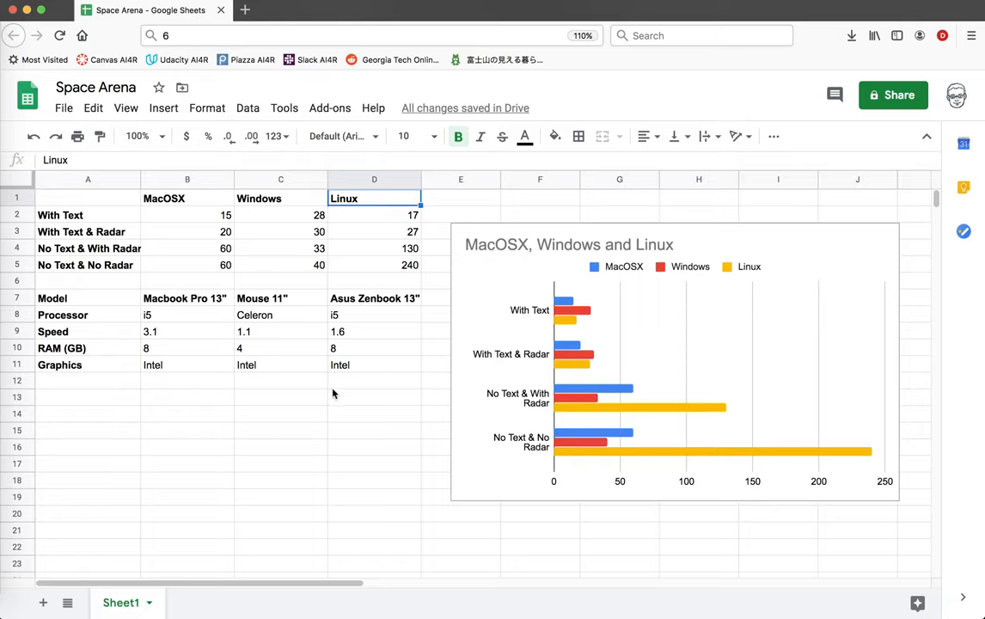
mouse_move(410, 316)
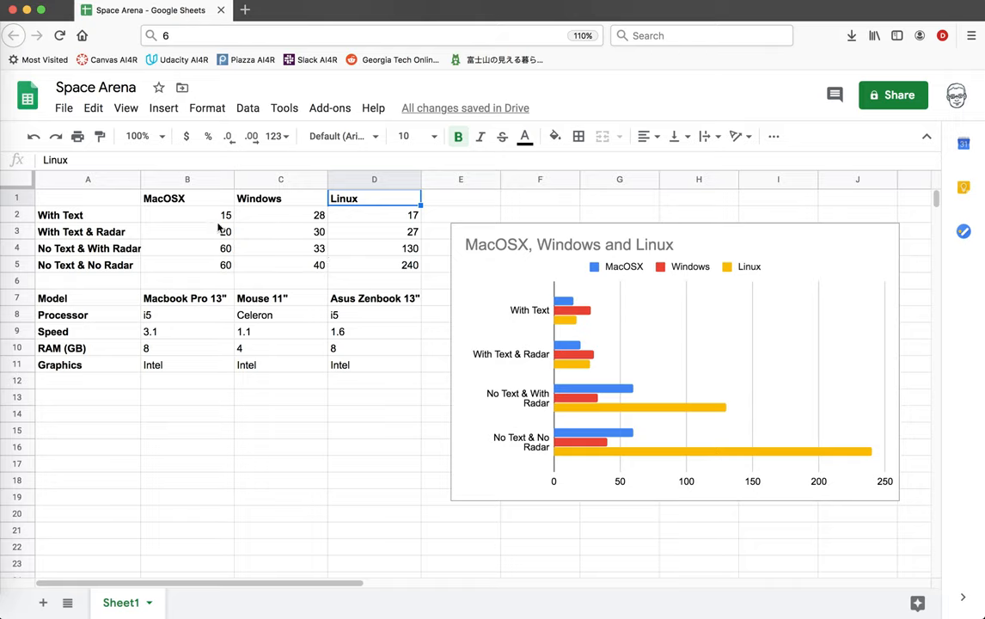
click(186, 214)
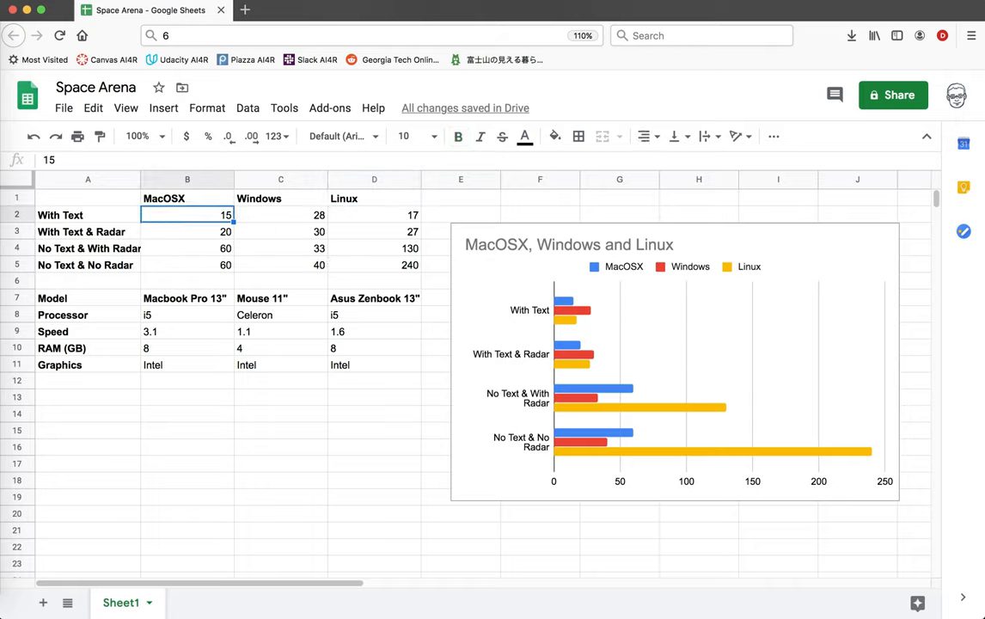
click(280, 331)
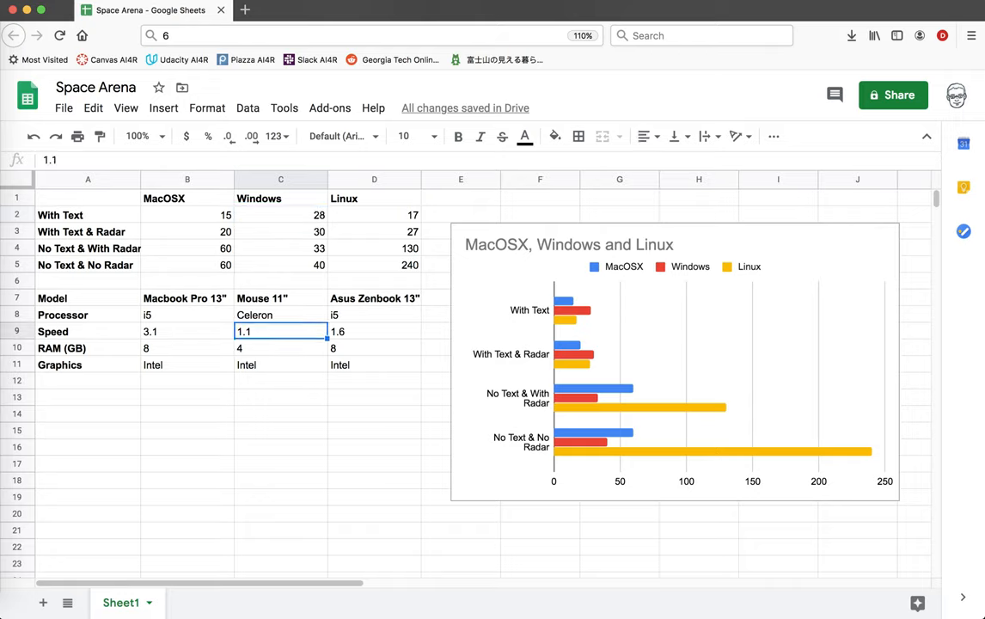
click(280, 299)
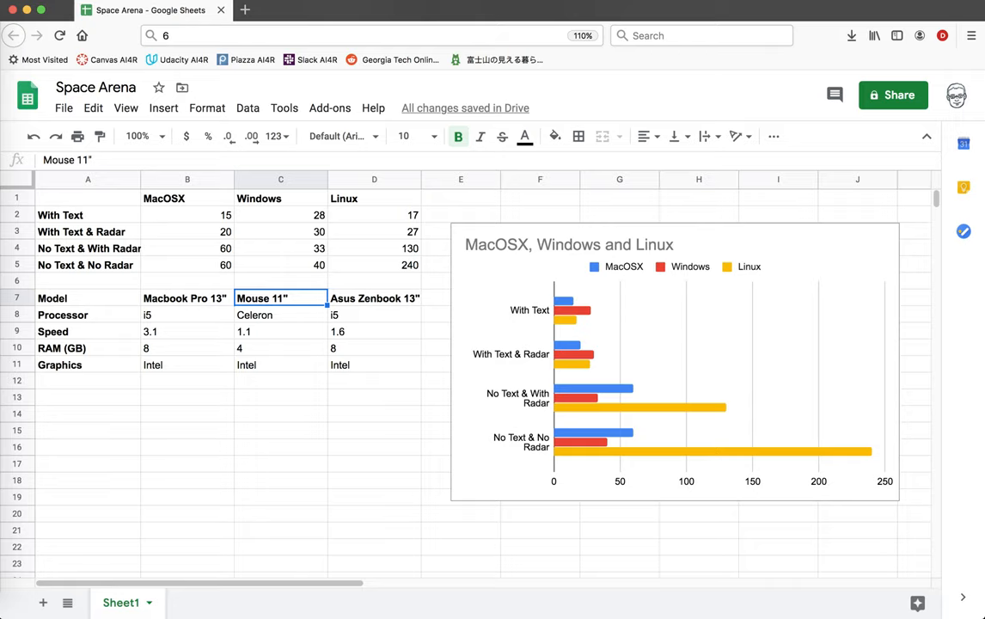
click(281, 215)
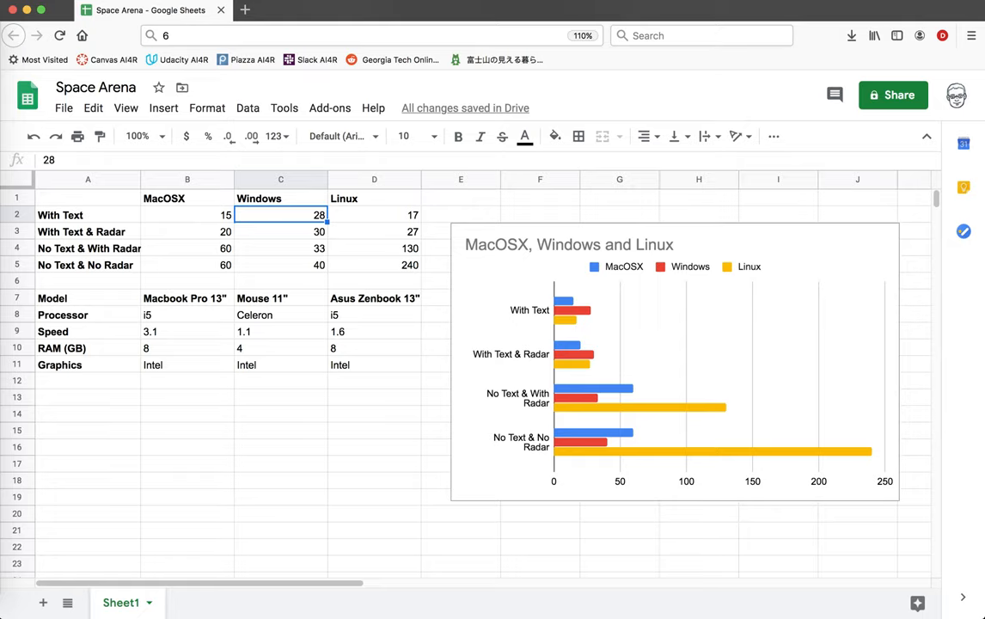
click(375, 230)
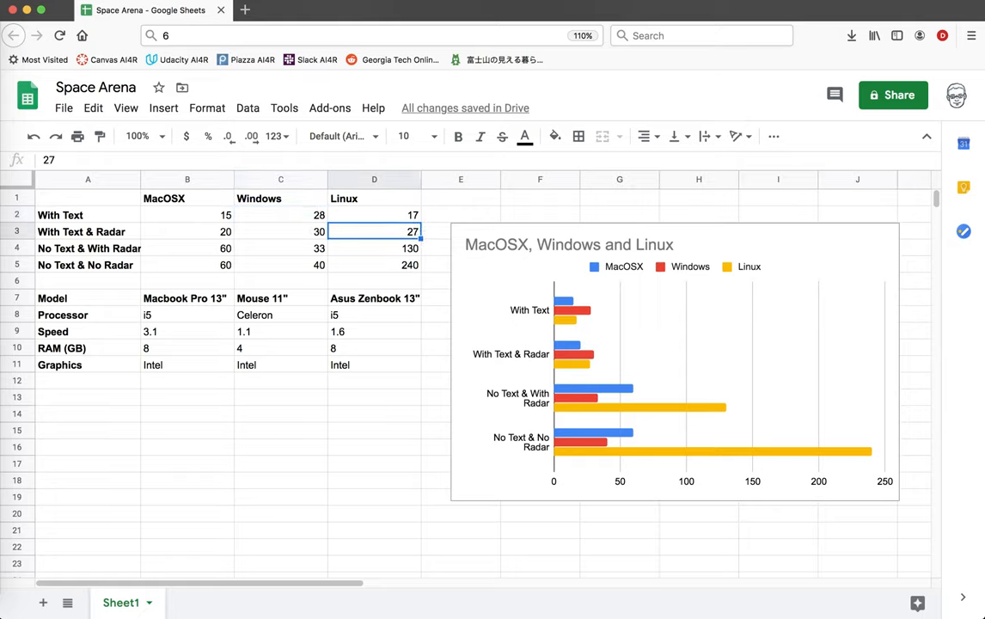
click(187, 230)
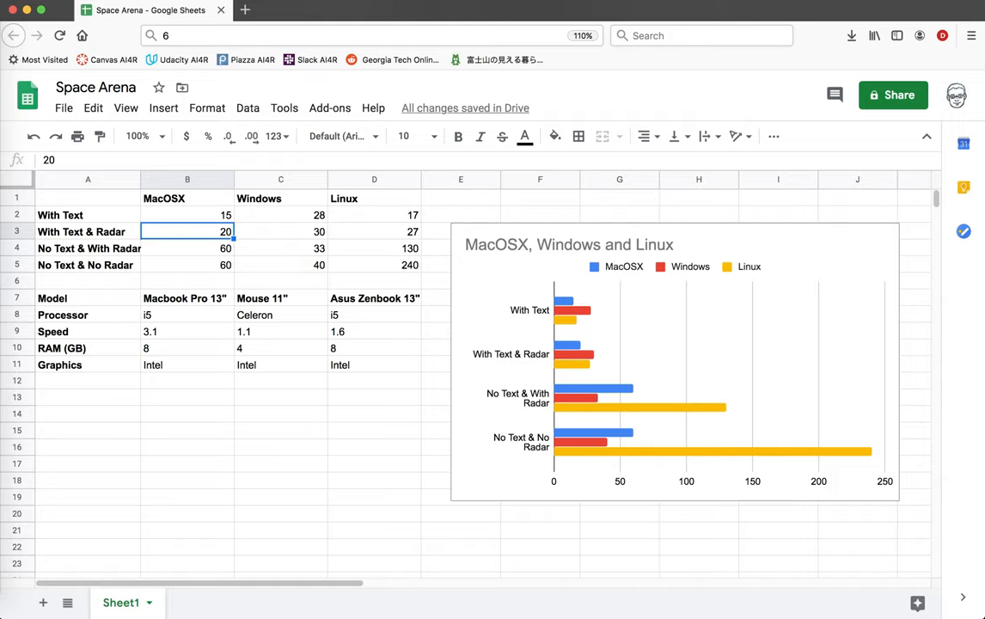
click(88, 230)
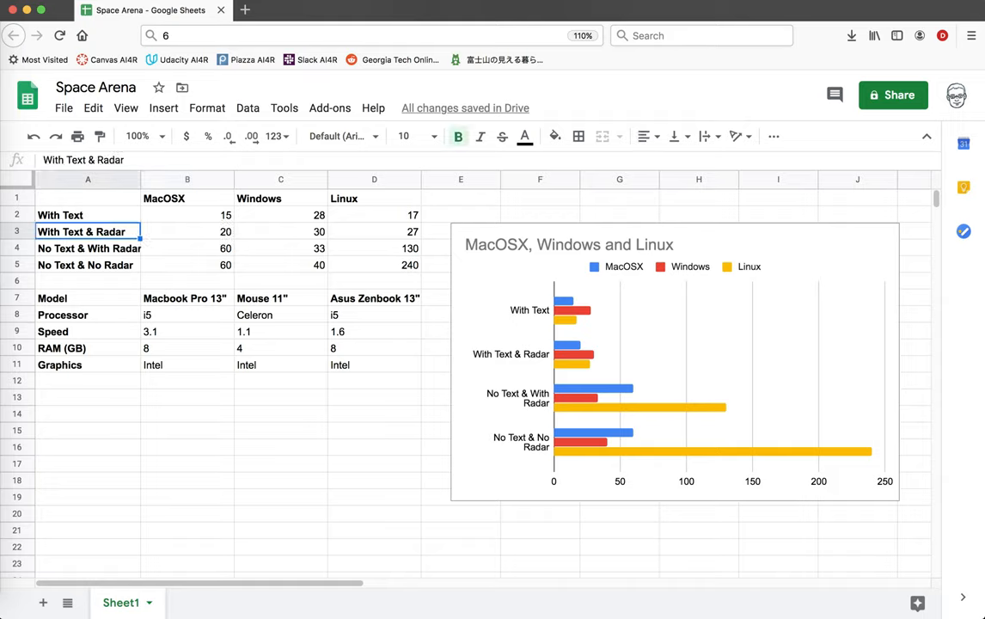
click(188, 231)
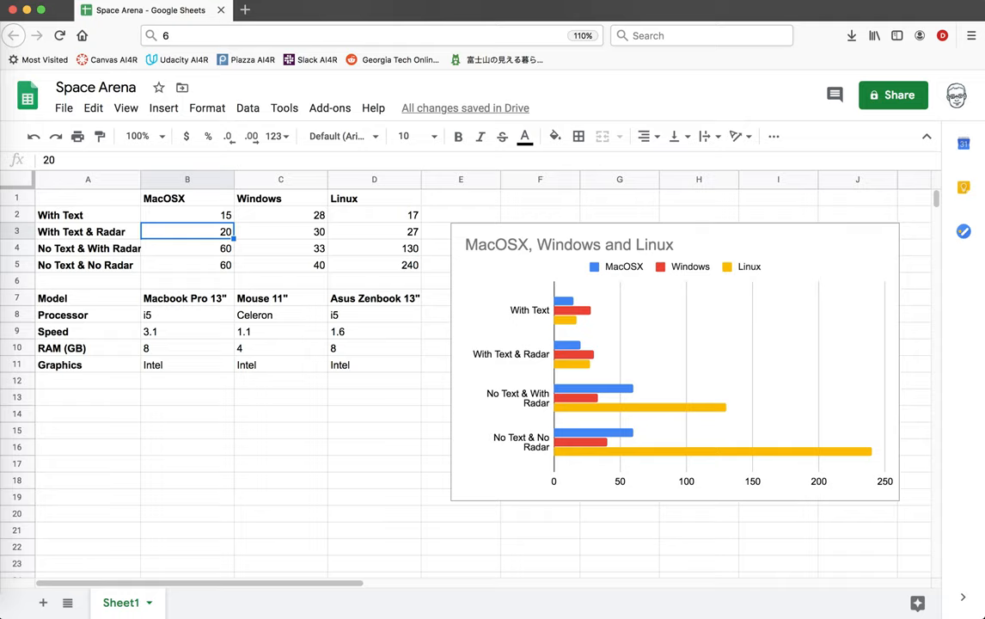
click(280, 230)
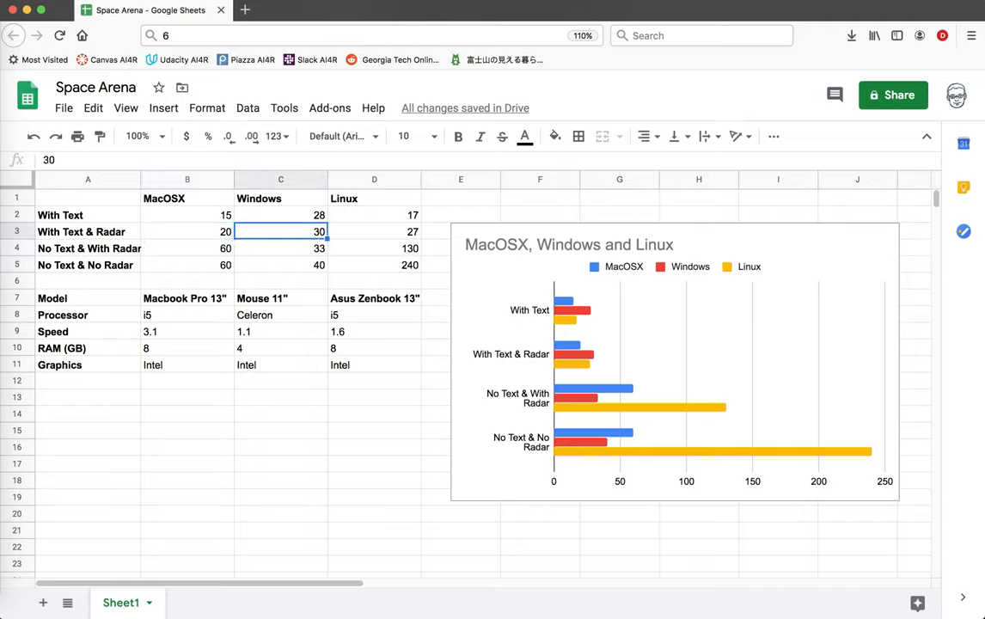
click(188, 231)
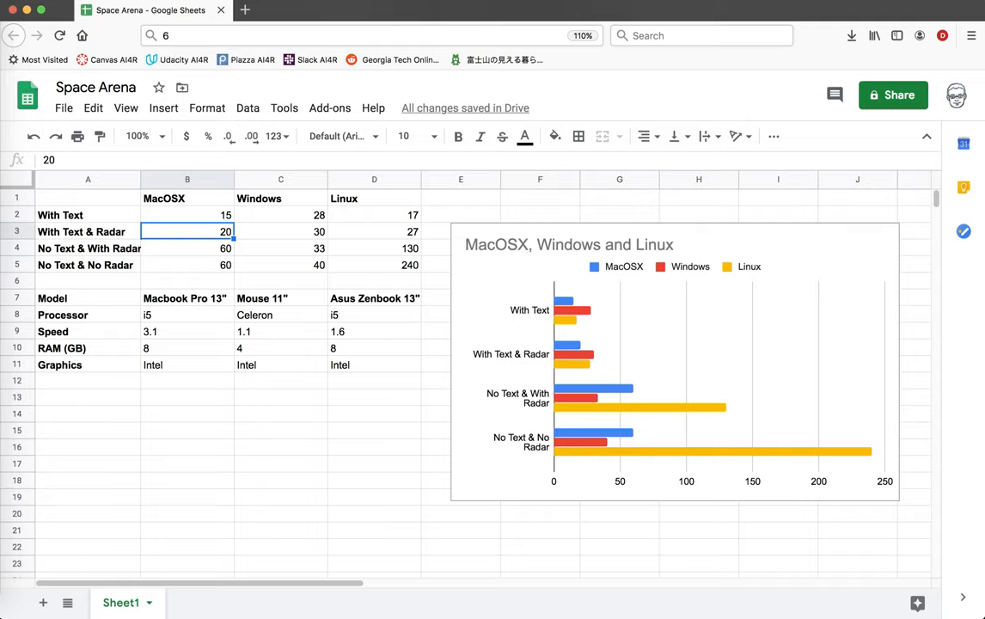
click(375, 231)
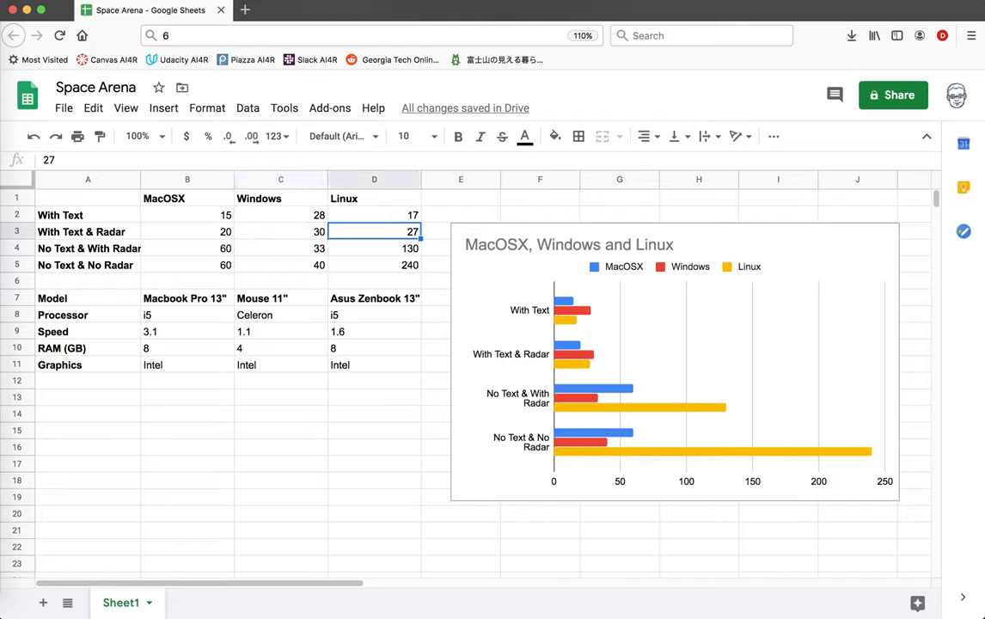
click(280, 231)
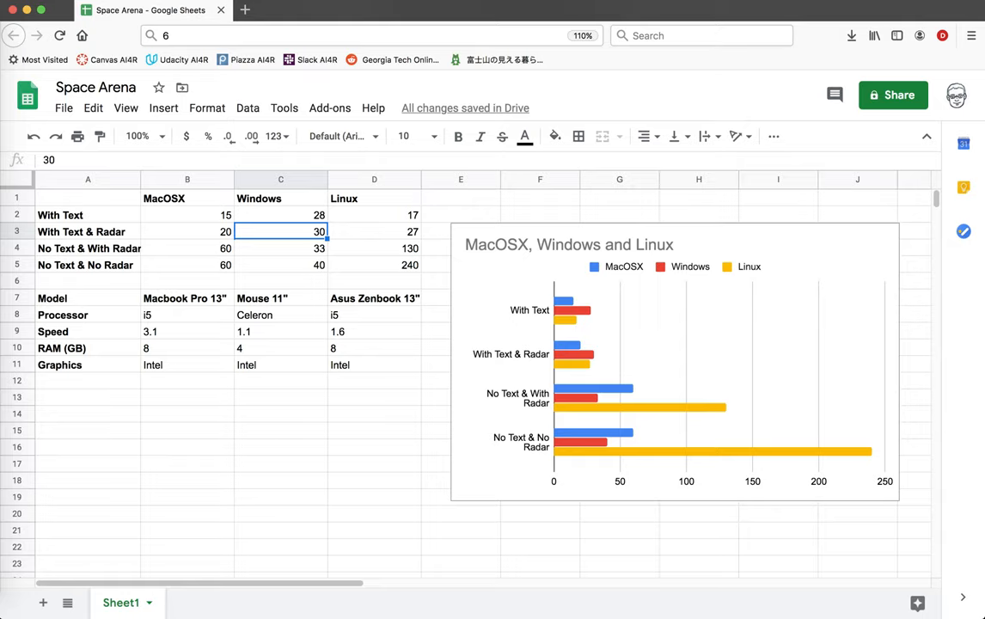
click(281, 247)
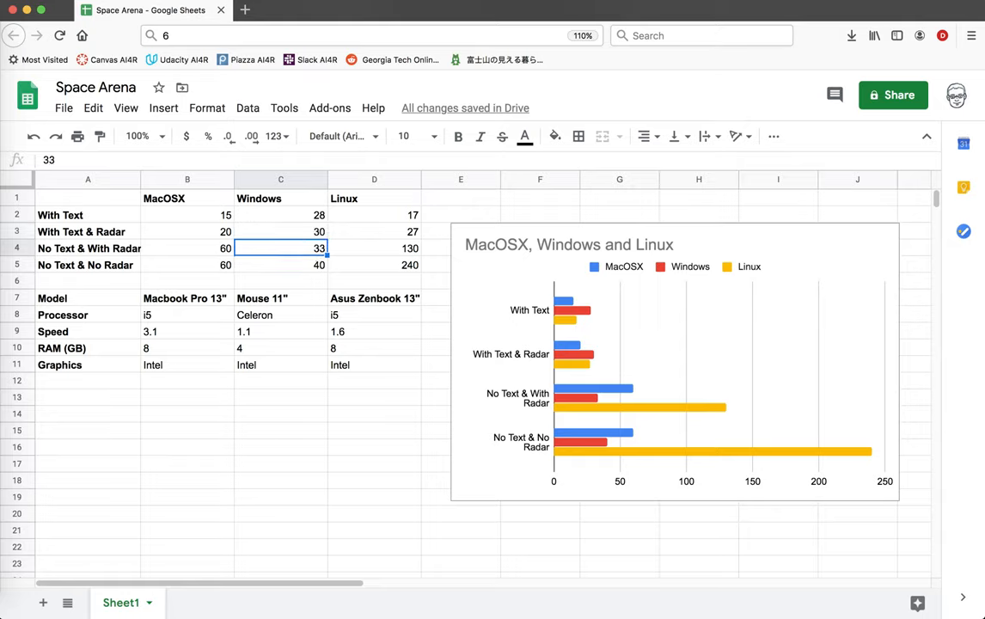
click(187, 248)
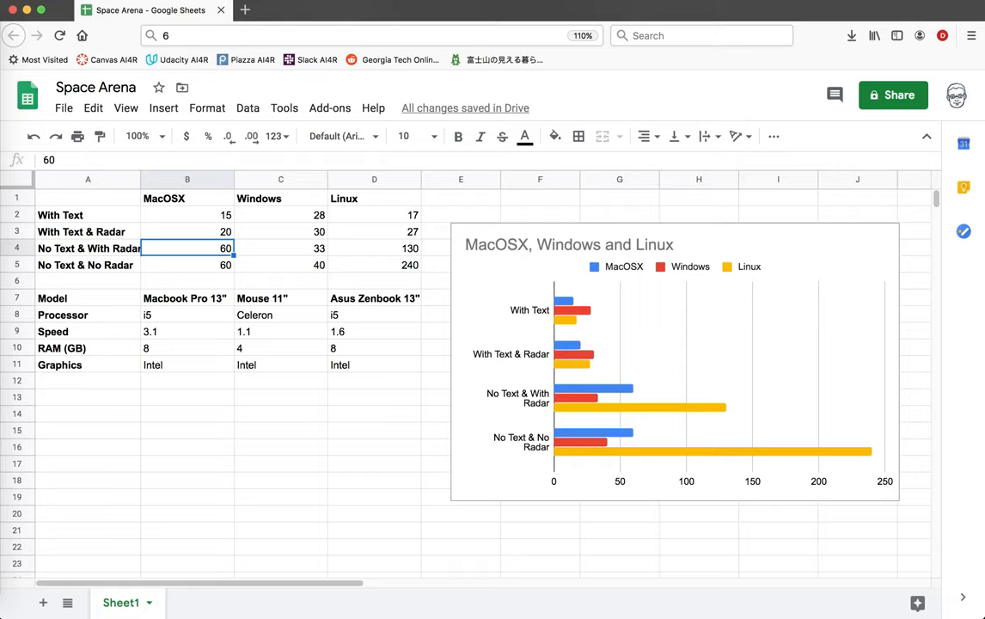
click(280, 247)
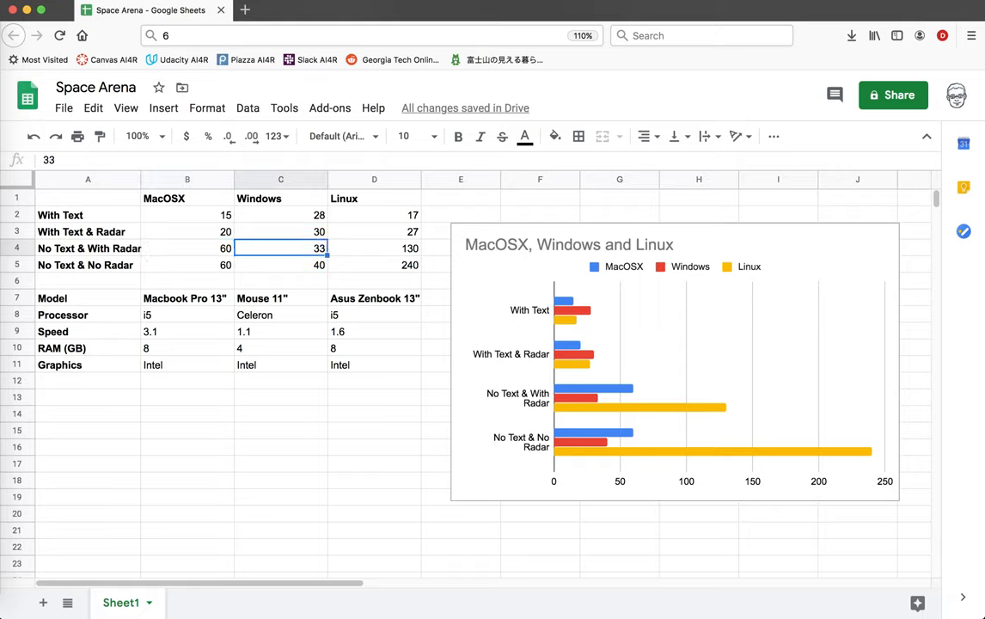
click(281, 315)
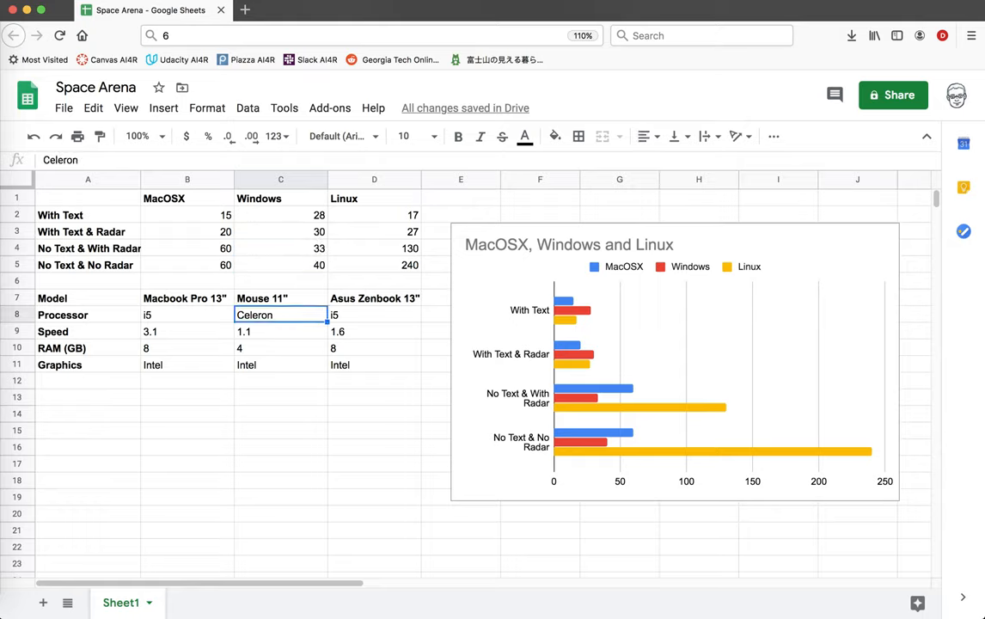
click(281, 299)
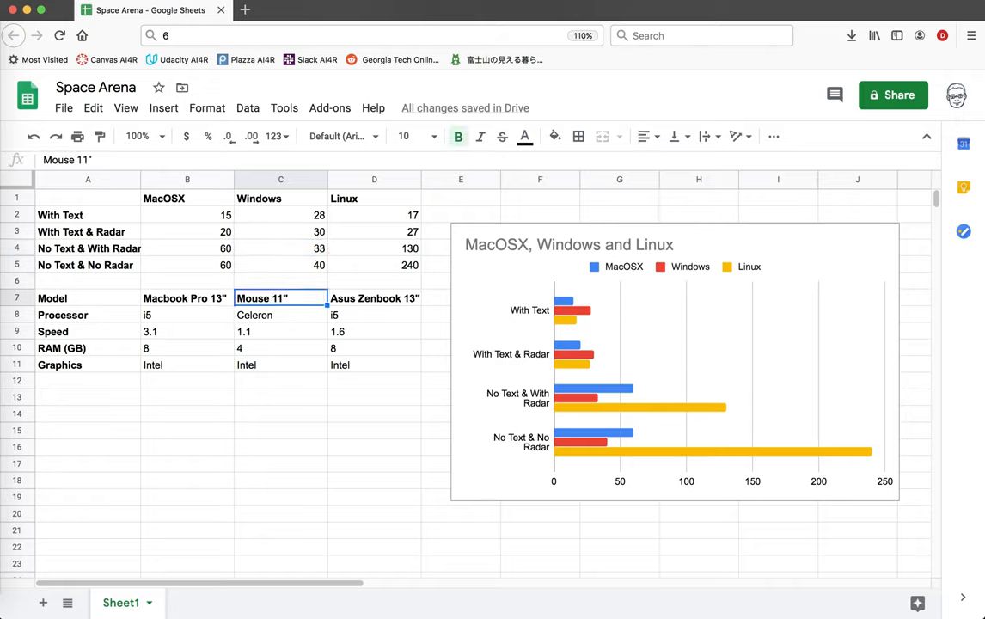
click(280, 247)
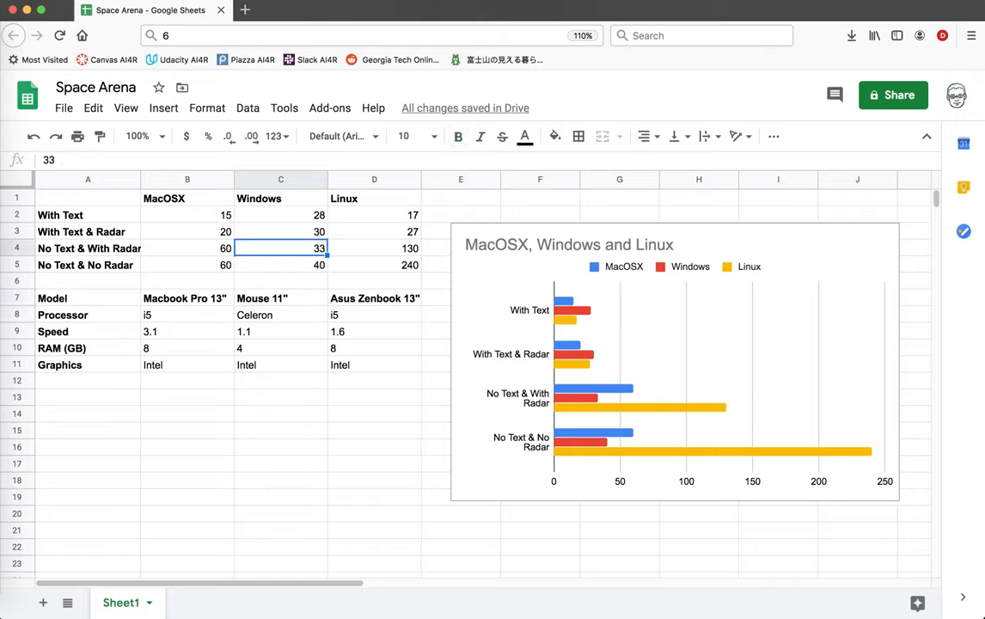
click(375, 248)
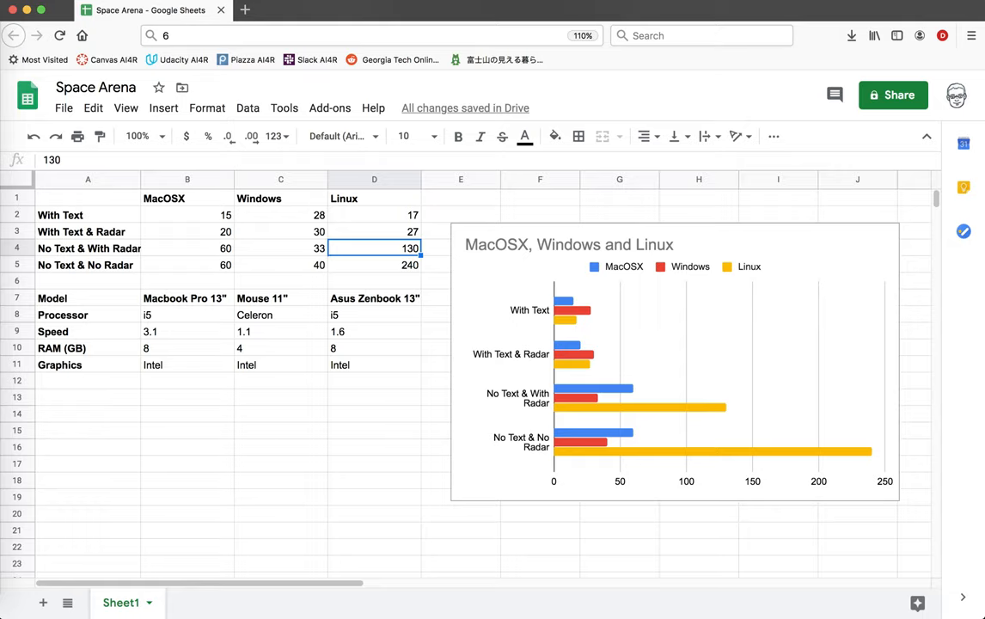
click(281, 264)
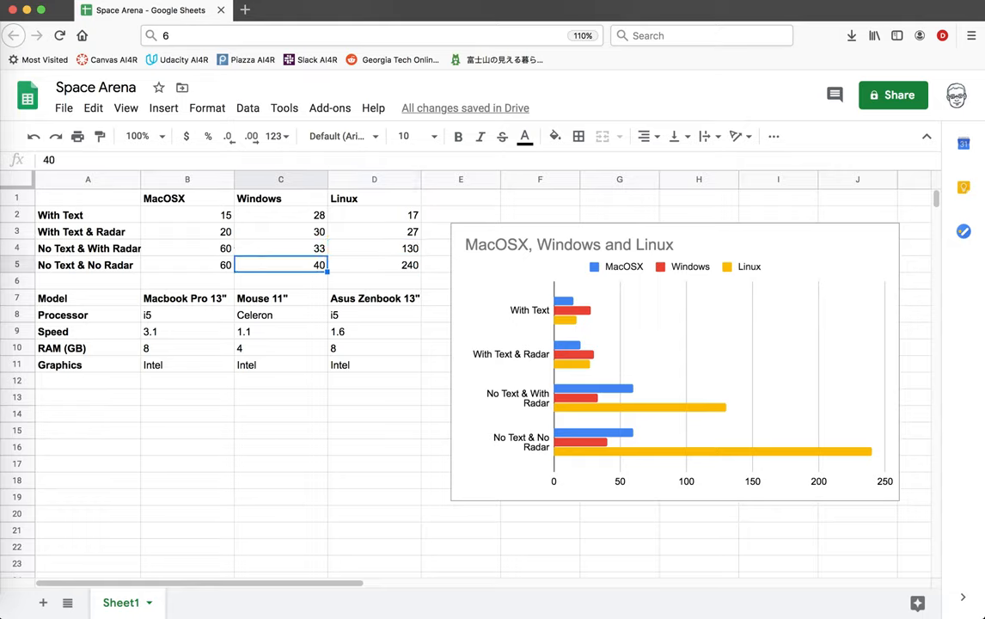
click(375, 265)
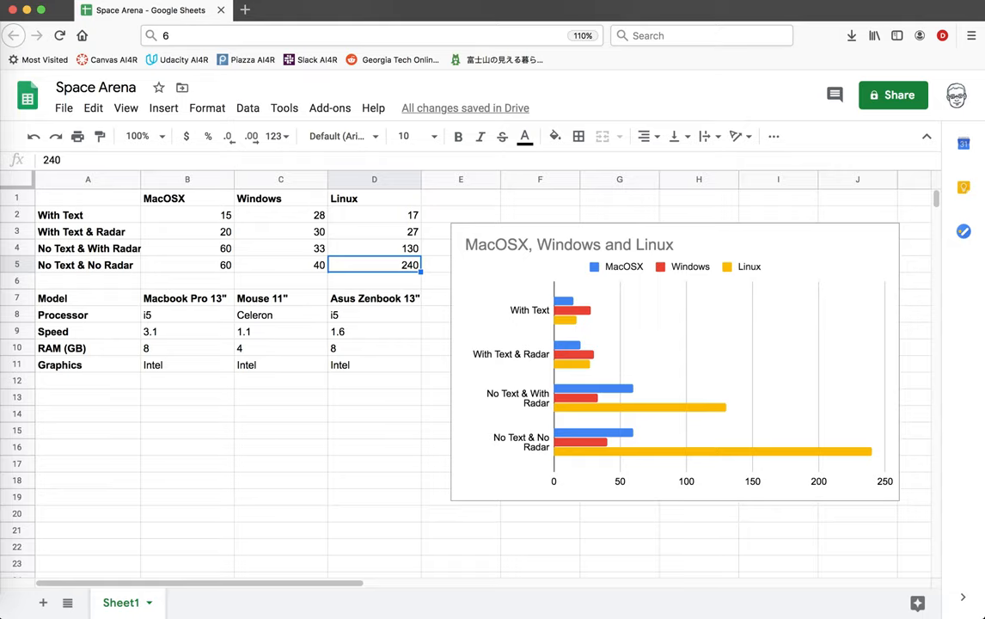
click(280, 265)
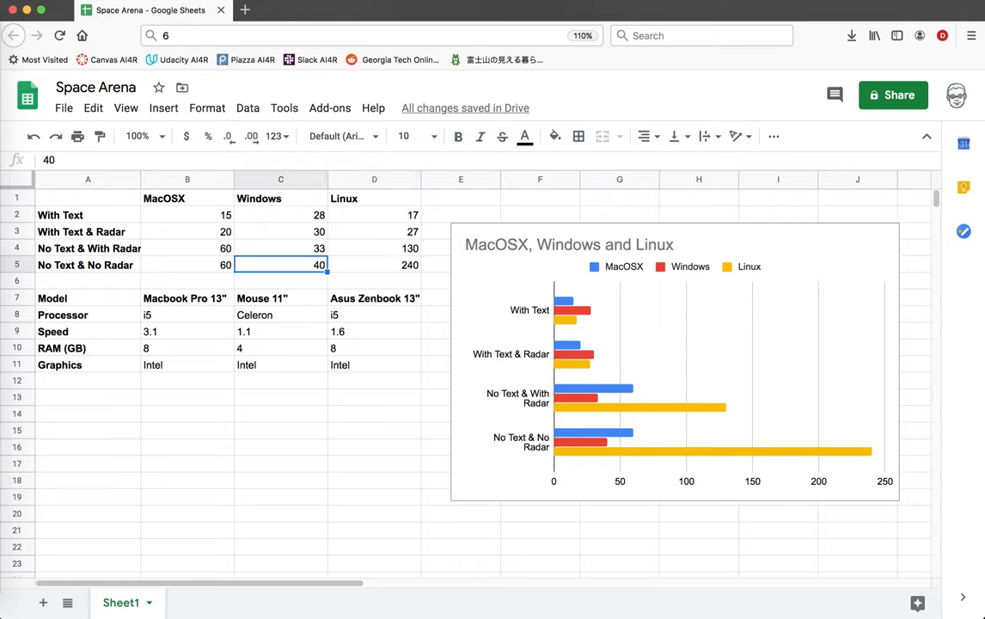
click(280, 347)
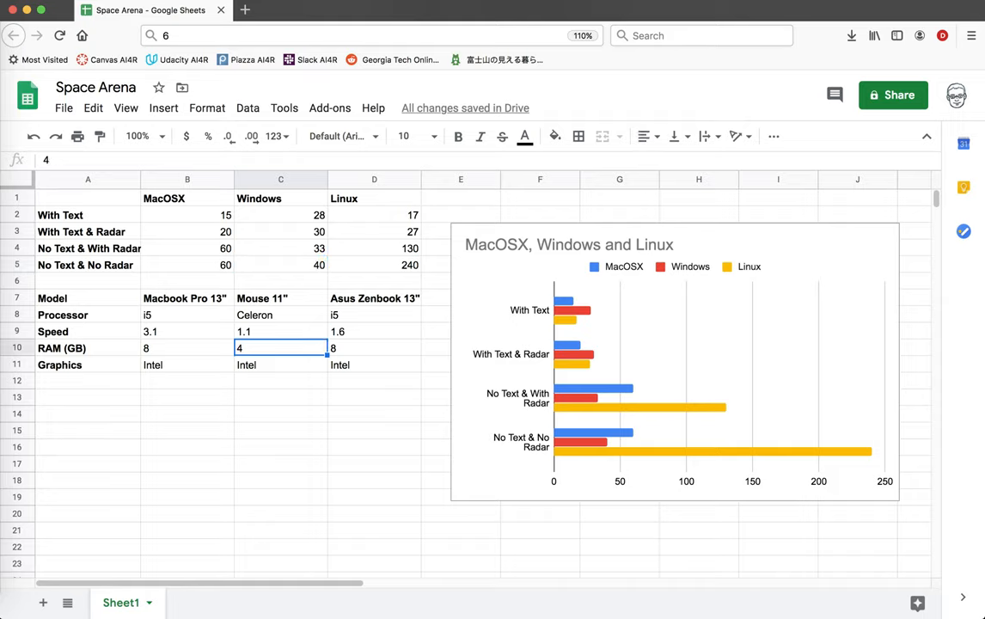
click(186, 264)
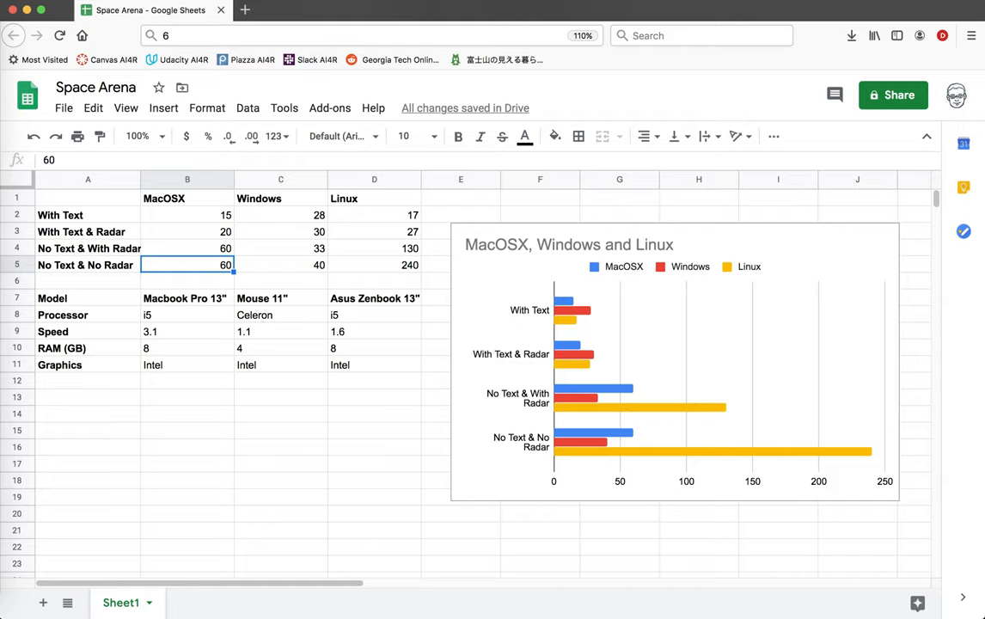
click(188, 215)
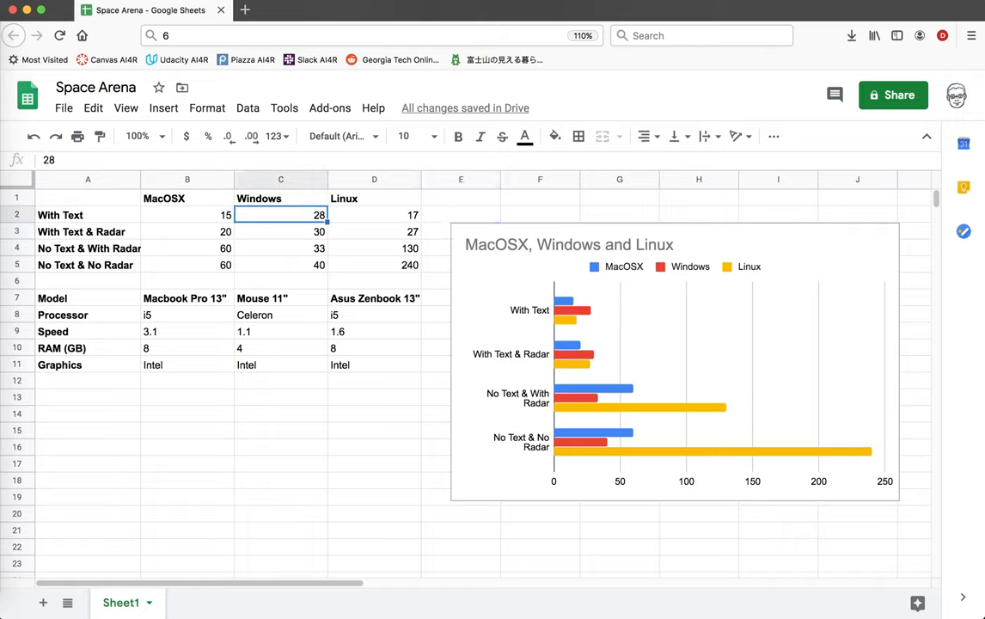
click(188, 215)
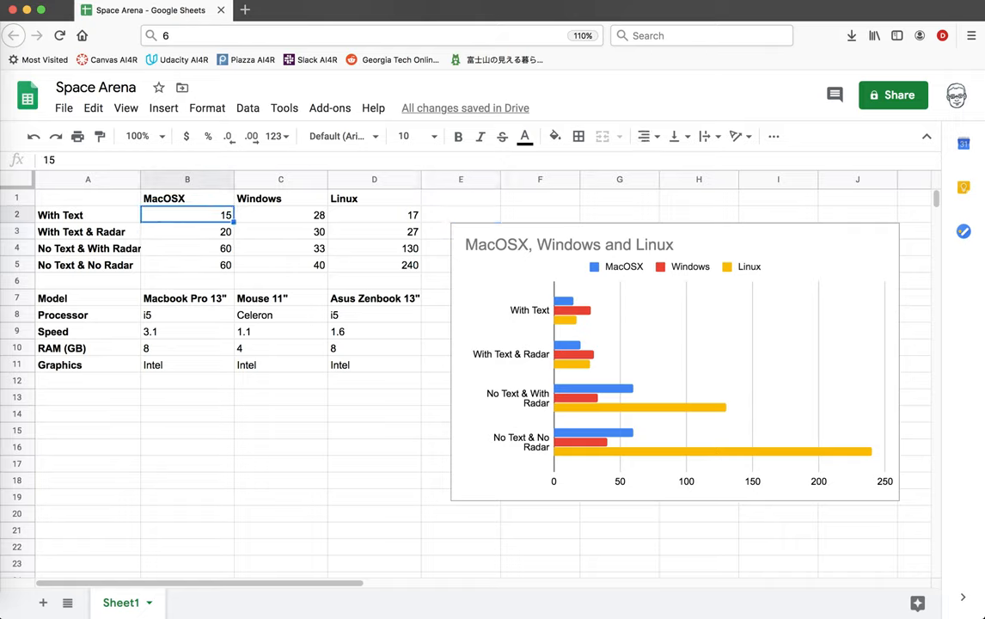
click(375, 230)
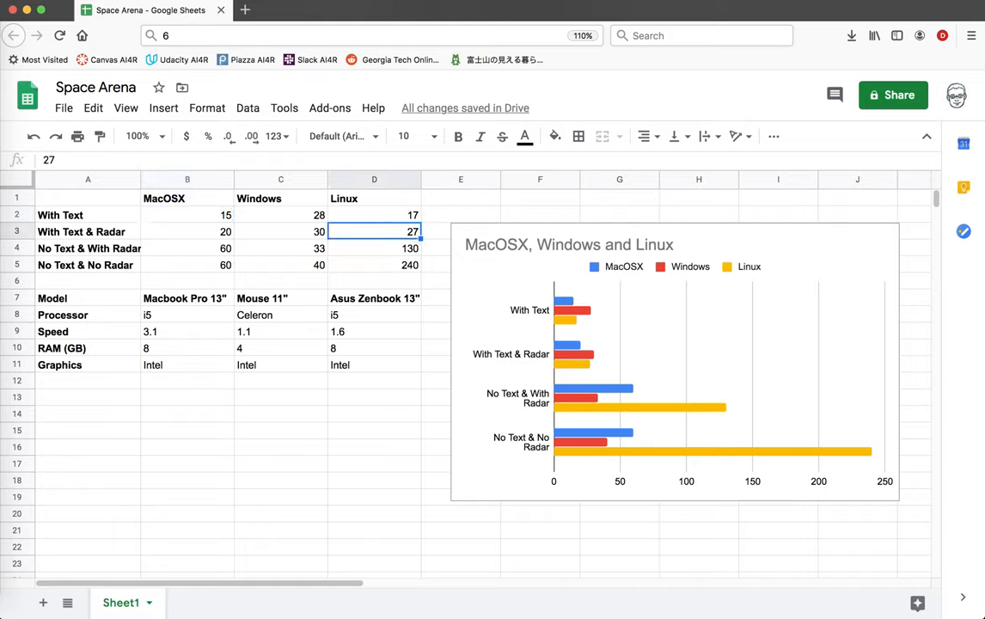
click(375, 247)
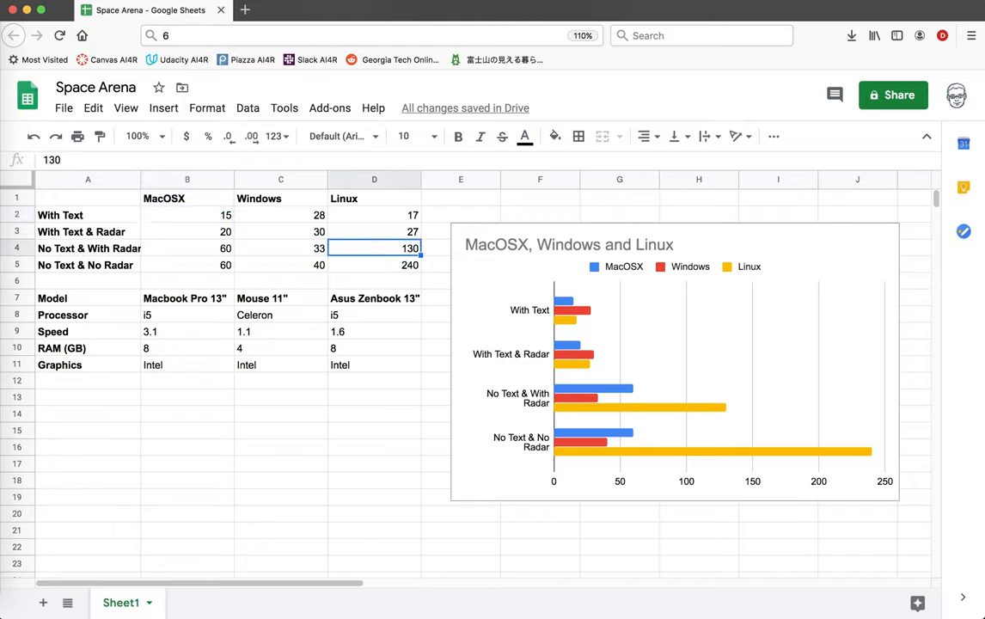
click(280, 215)
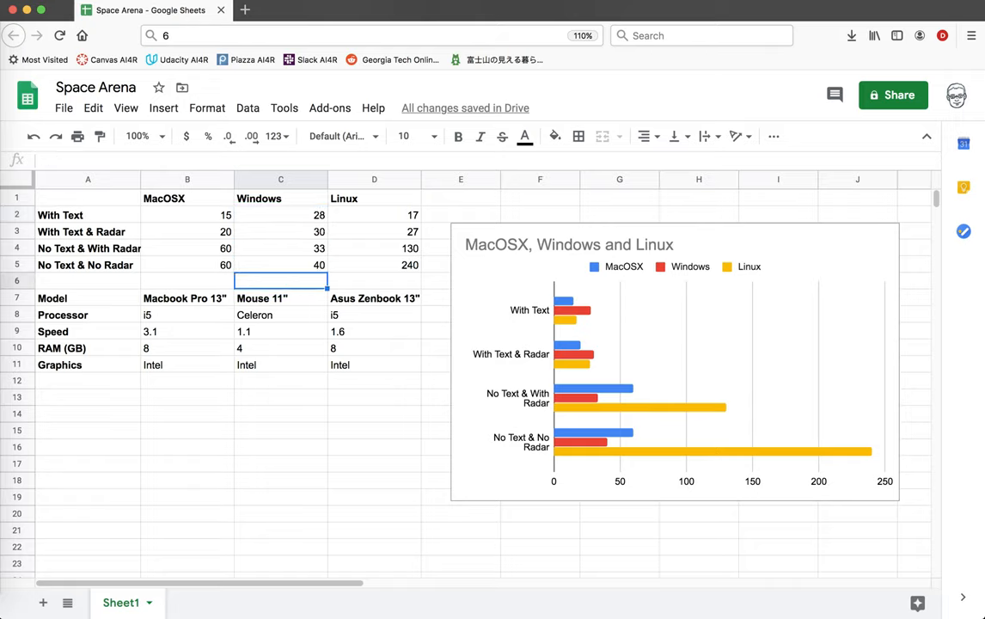
click(281, 299)
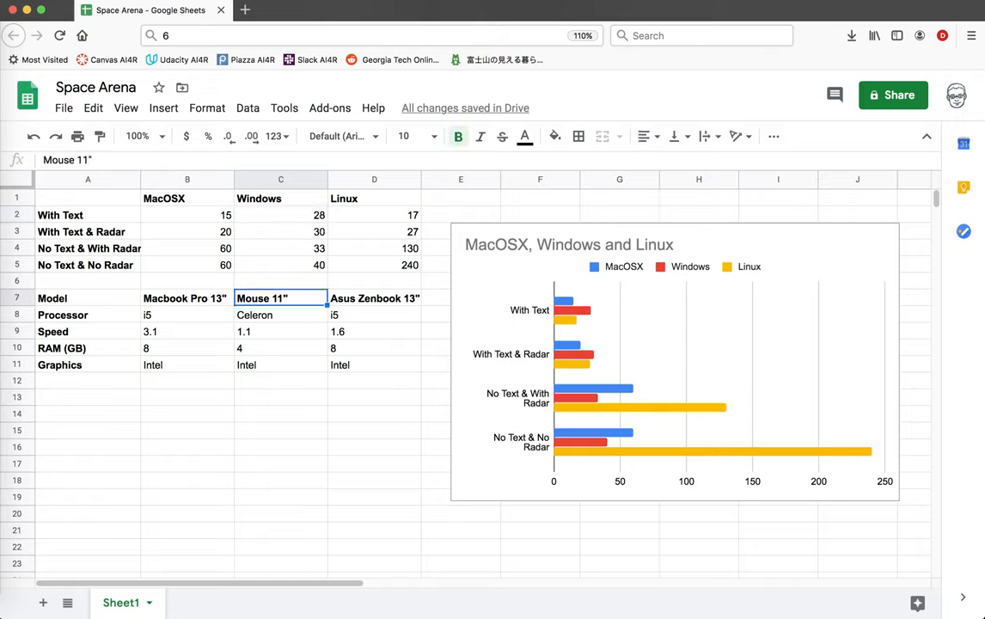
click(281, 215)
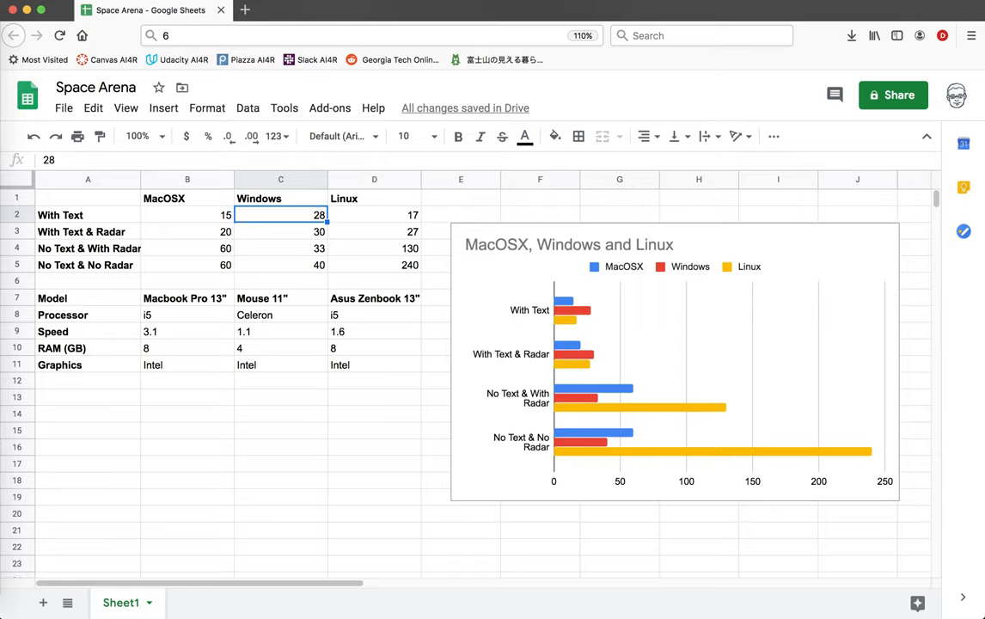
click(280, 299)
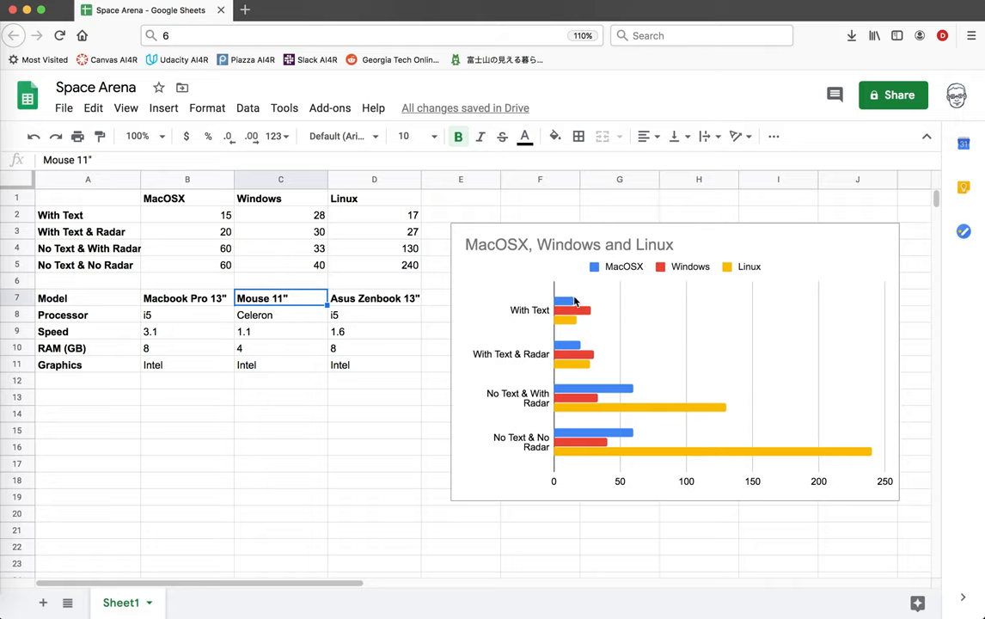
mouse_move(632, 406)
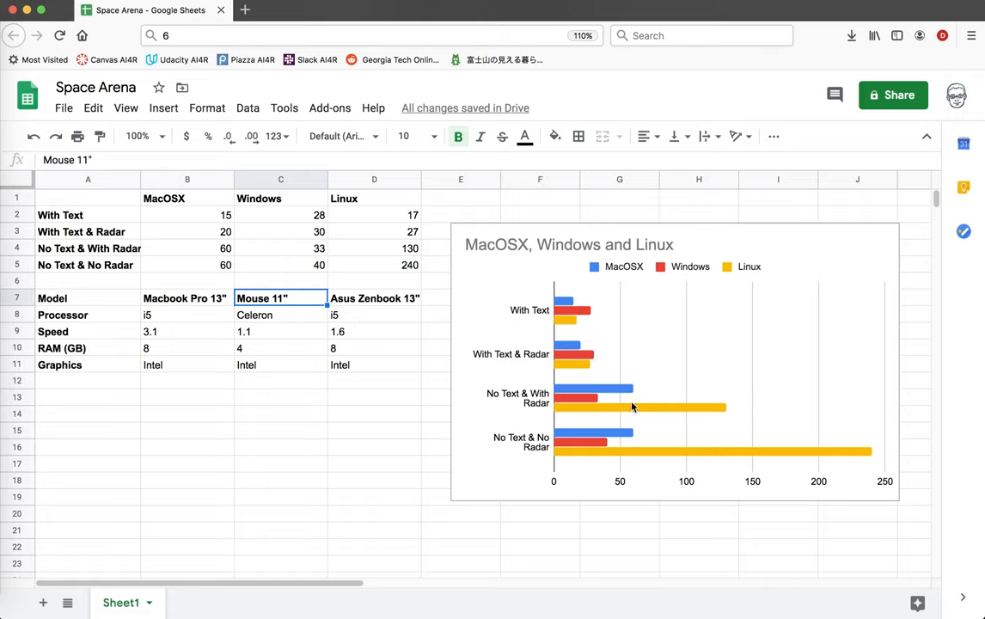
mouse_move(591, 312)
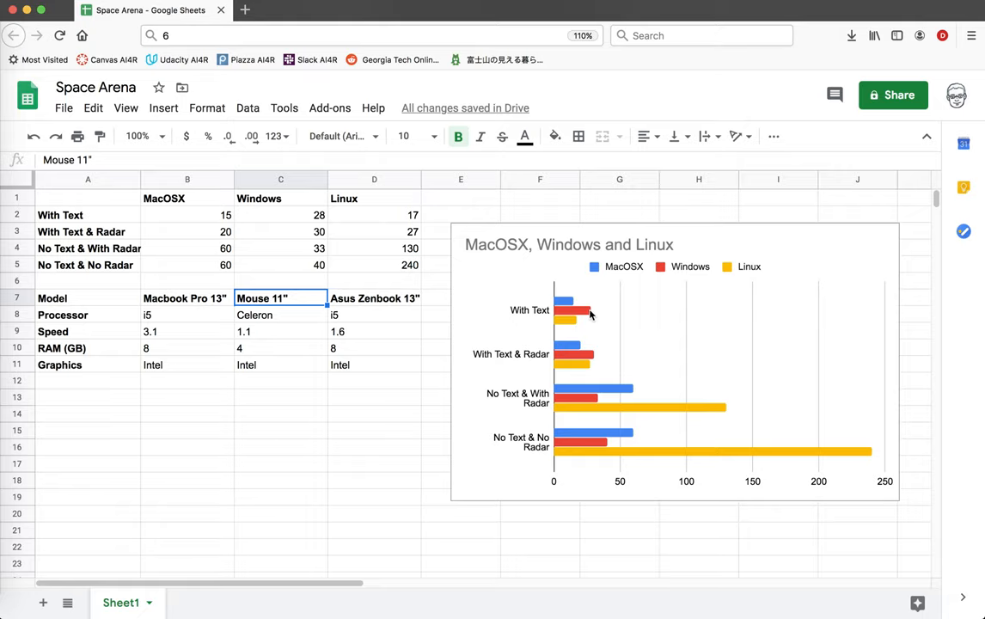
mouse_move(598, 390)
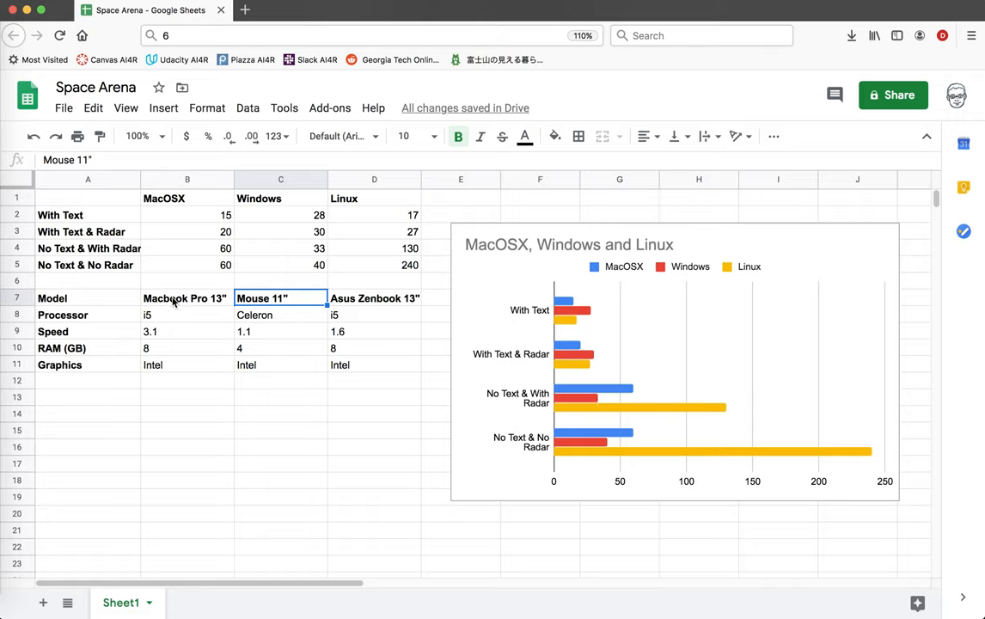
mouse_move(176, 316)
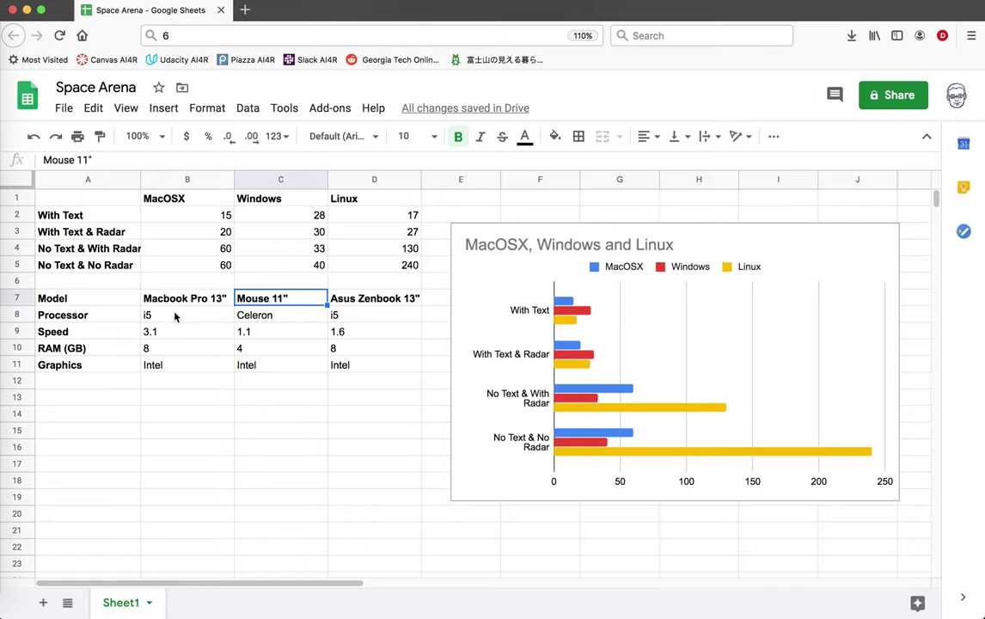
mouse_move(512, 406)
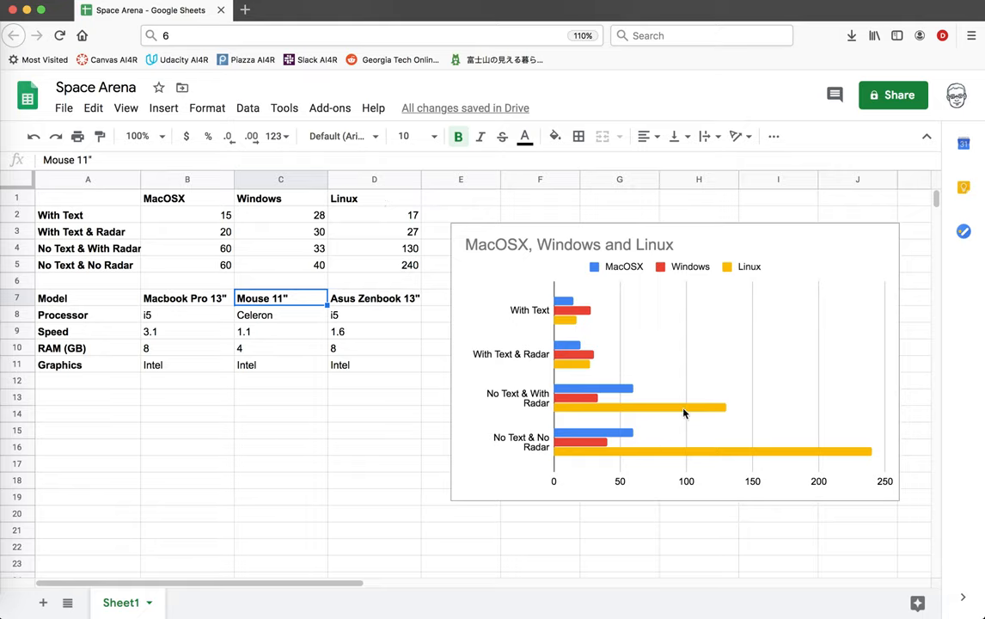
mouse_move(871, 454)
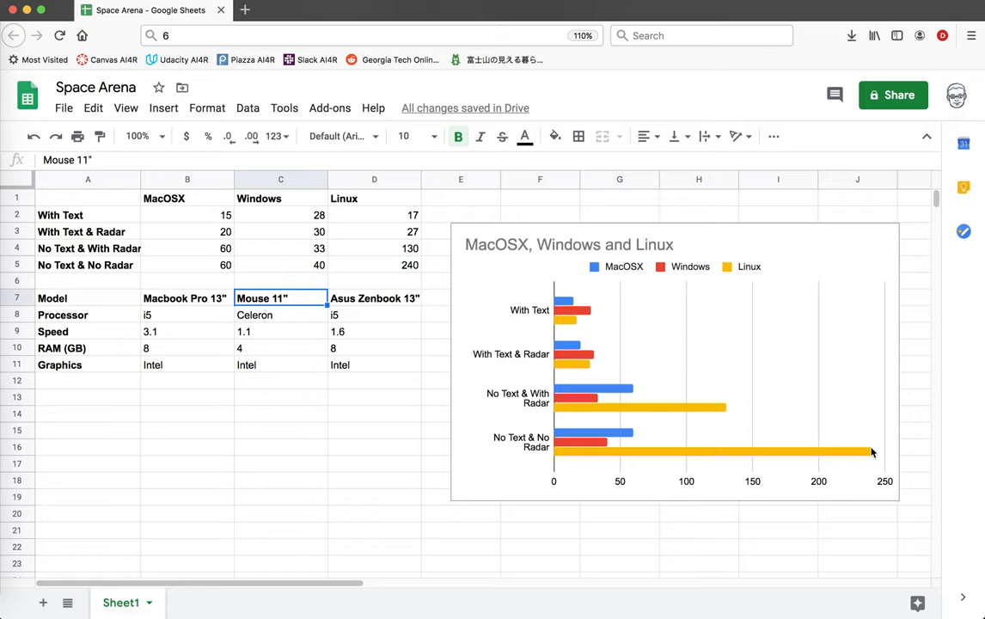
click(280, 464)
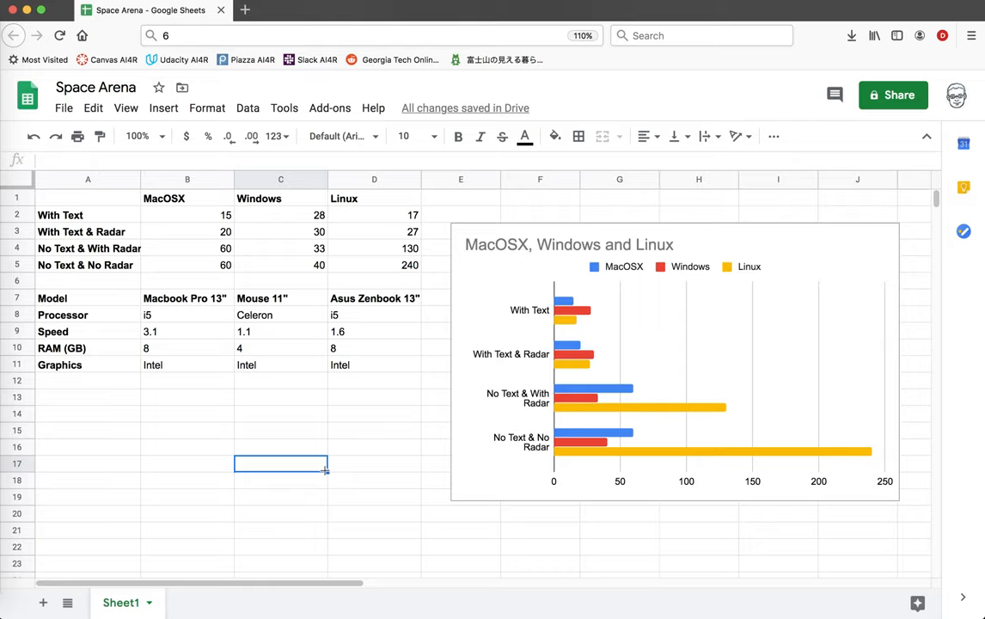
click(280, 480)
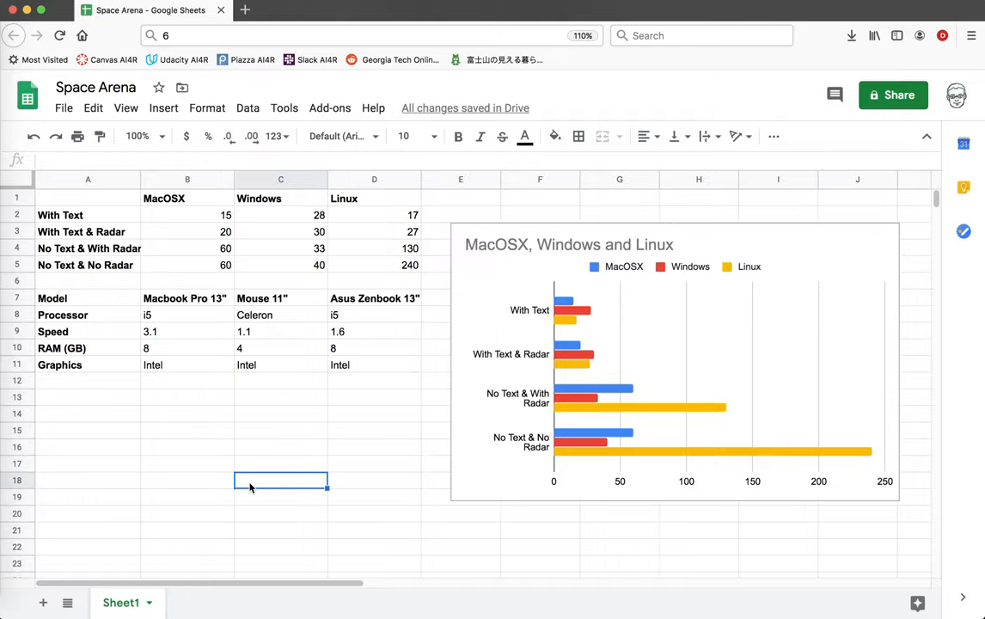